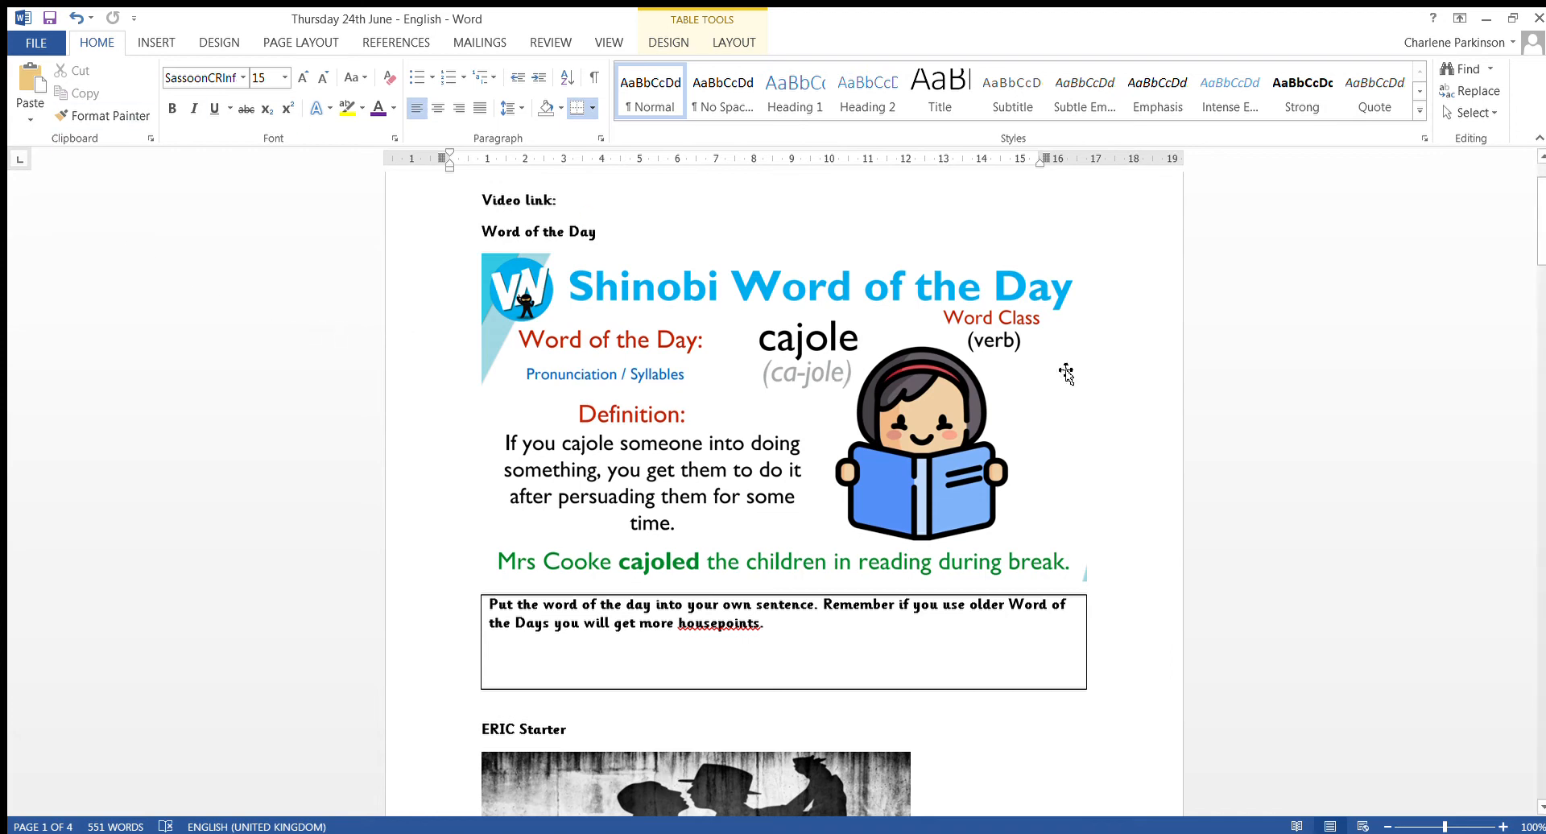
{"action": "mouse_move", "coordinate": [1097, 399]}
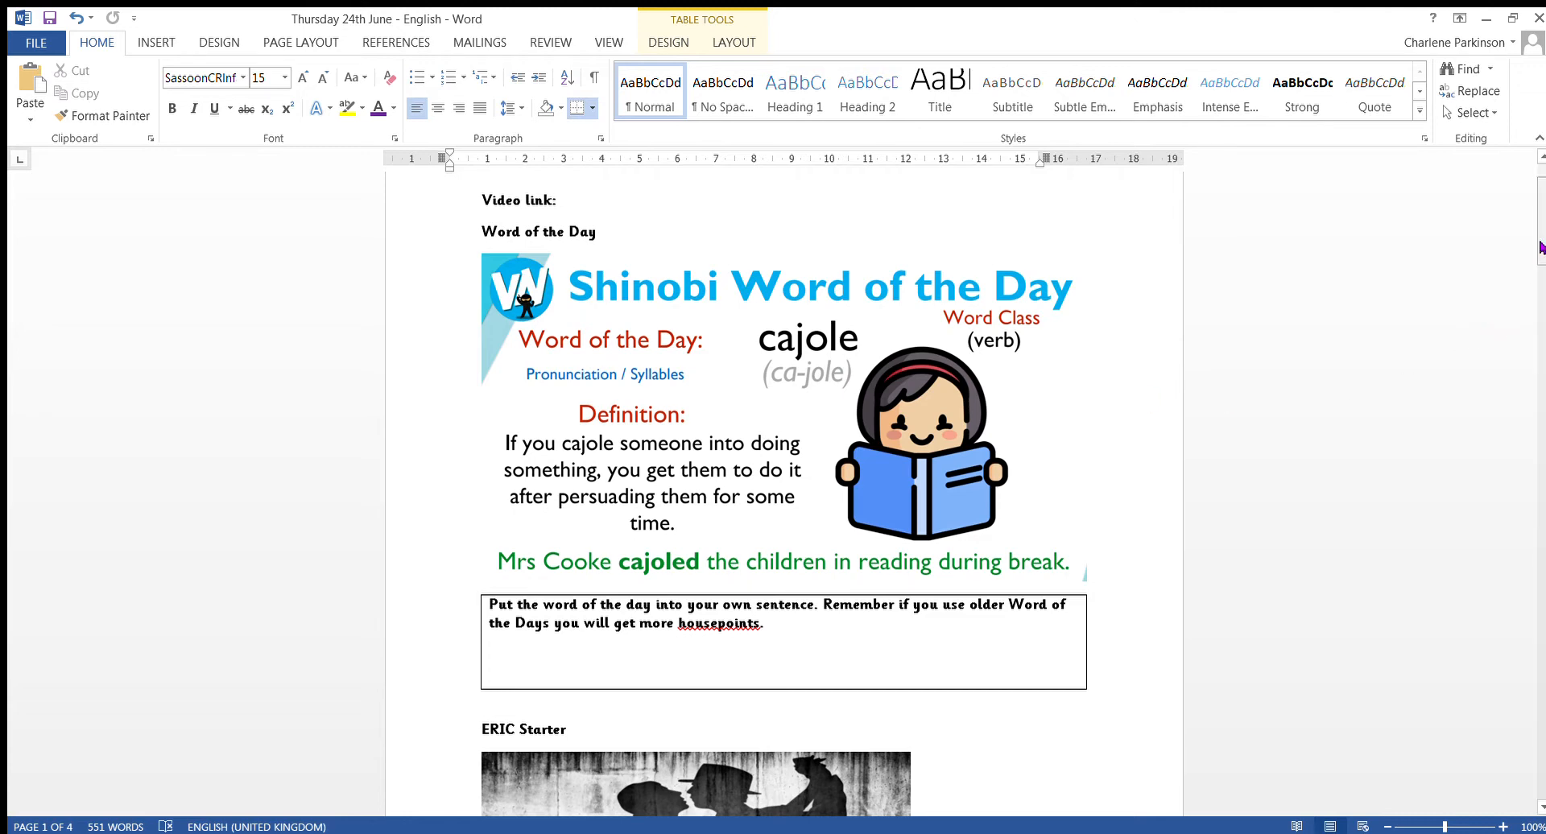
Scroll past the ERIC Starter picture down to the question table and Task section
{"action": "scroll", "scroll_direction": "down", "scroll_amount": 3}
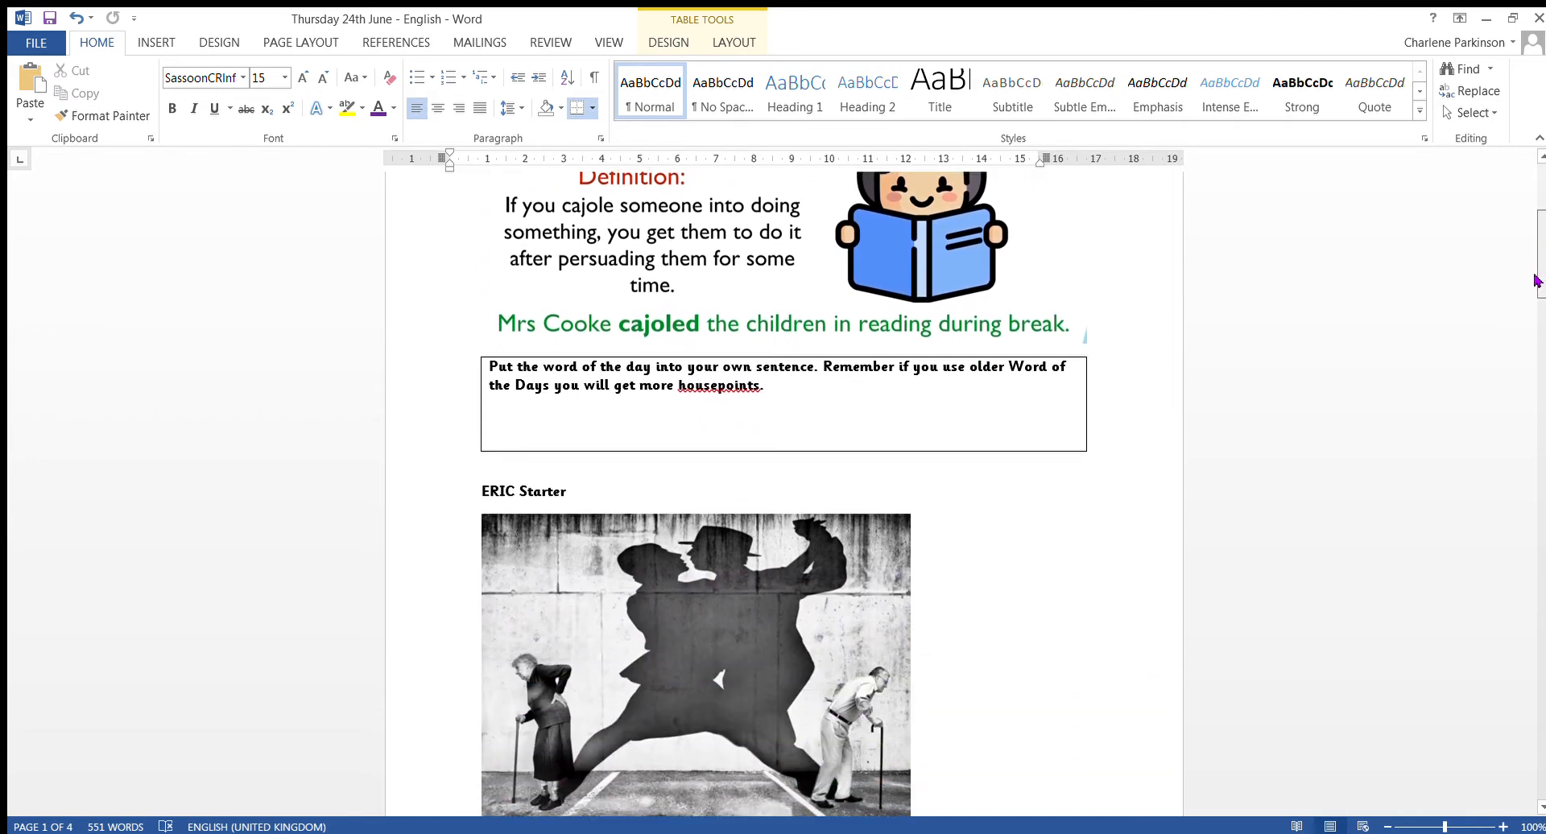
{"action": "scroll", "scroll_direction": "down", "scroll_amount": 3}
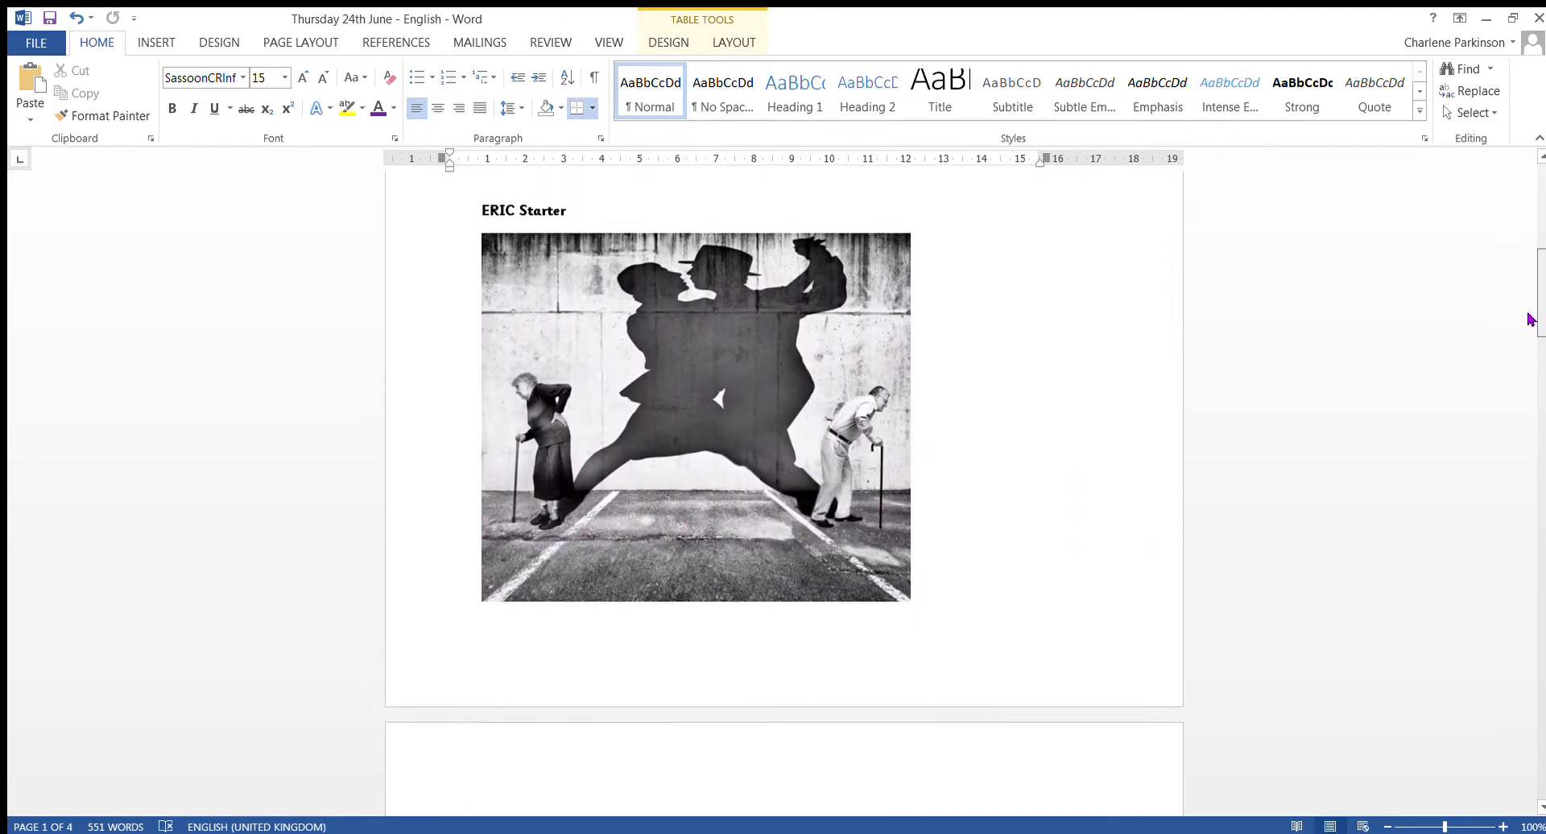
{"action": "mouse_move", "coordinate": [1085, 533]}
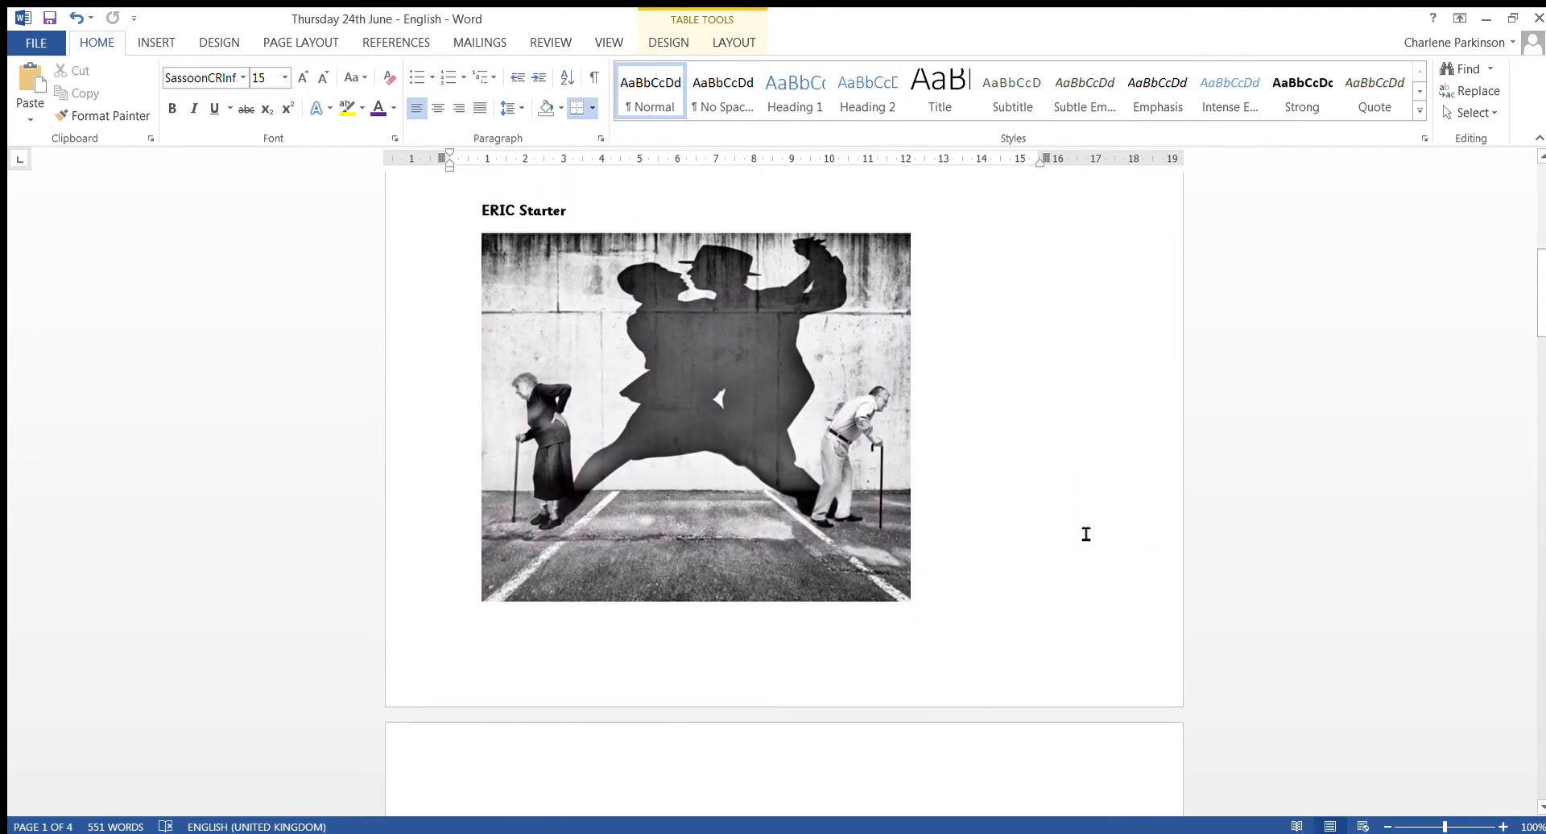
{"action": "mouse_move", "coordinate": [1101, 521]}
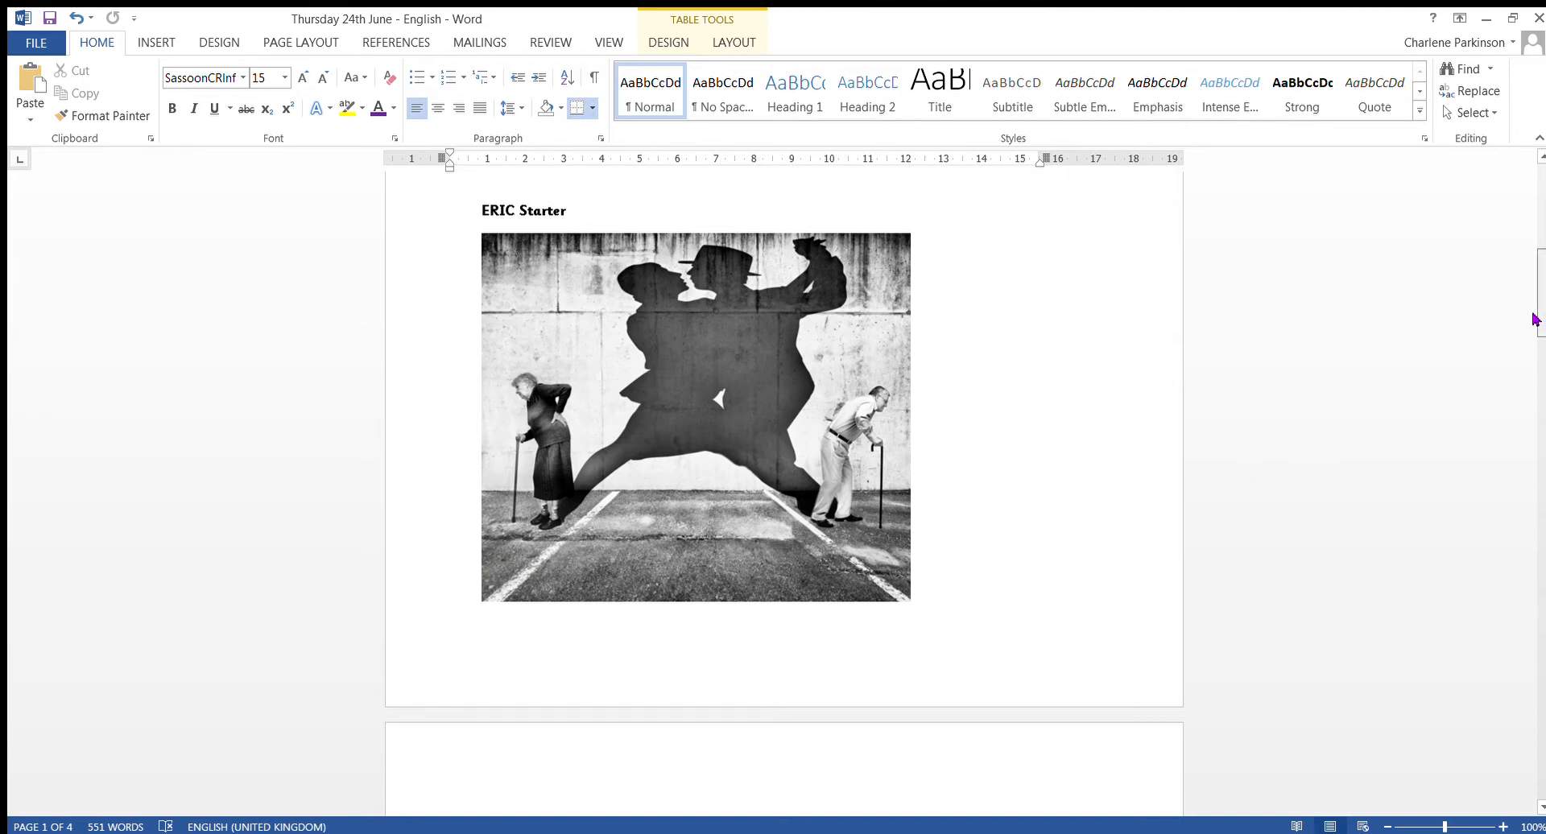
{"action": "scroll", "scroll_direction": "down", "scroll_amount": 3}
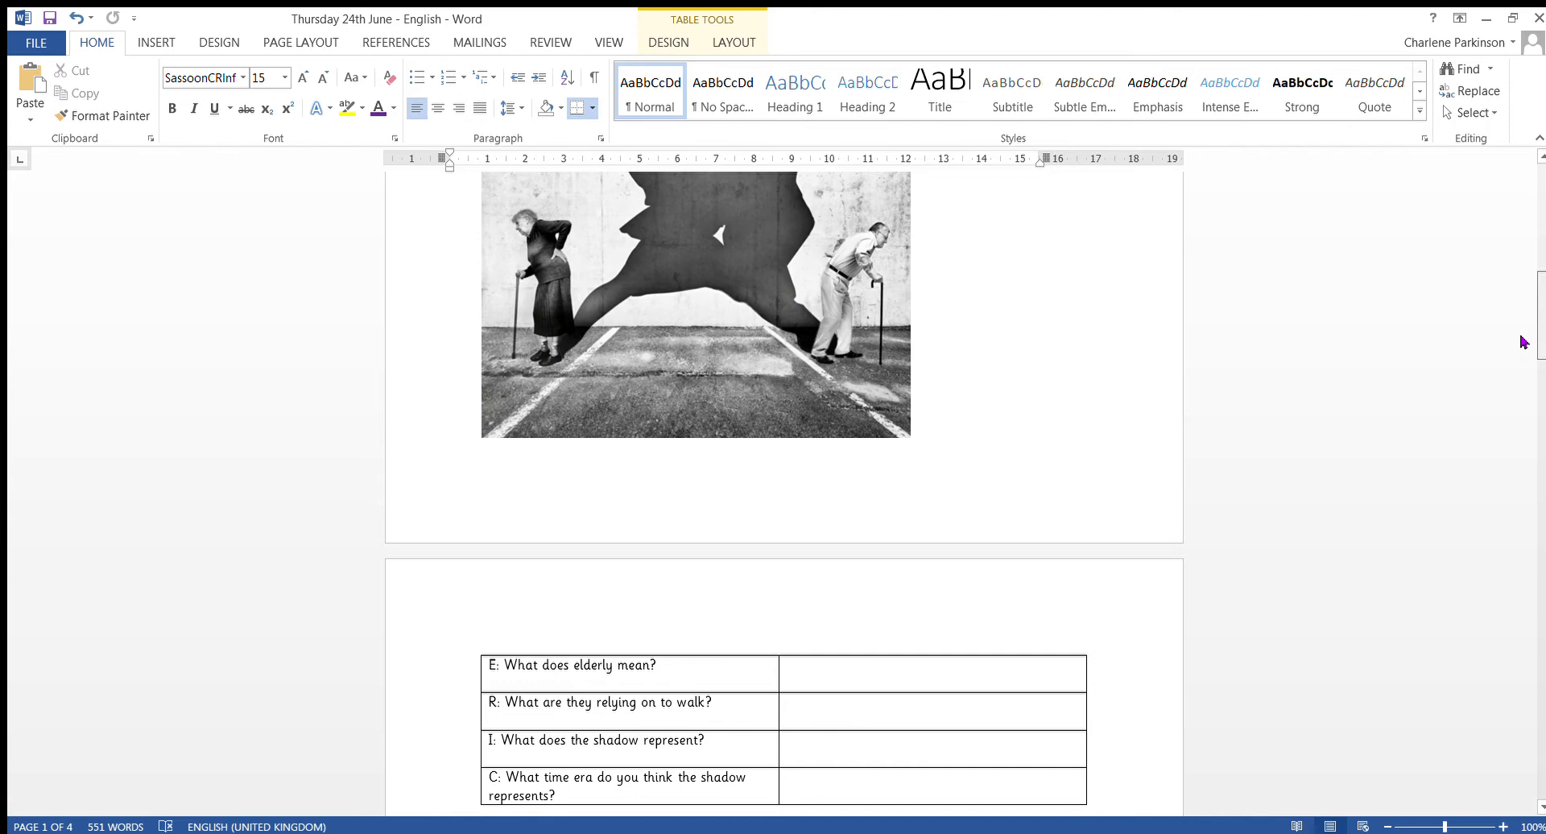
{"action": "scroll", "scroll_direction": "down", "scroll_amount": 3}
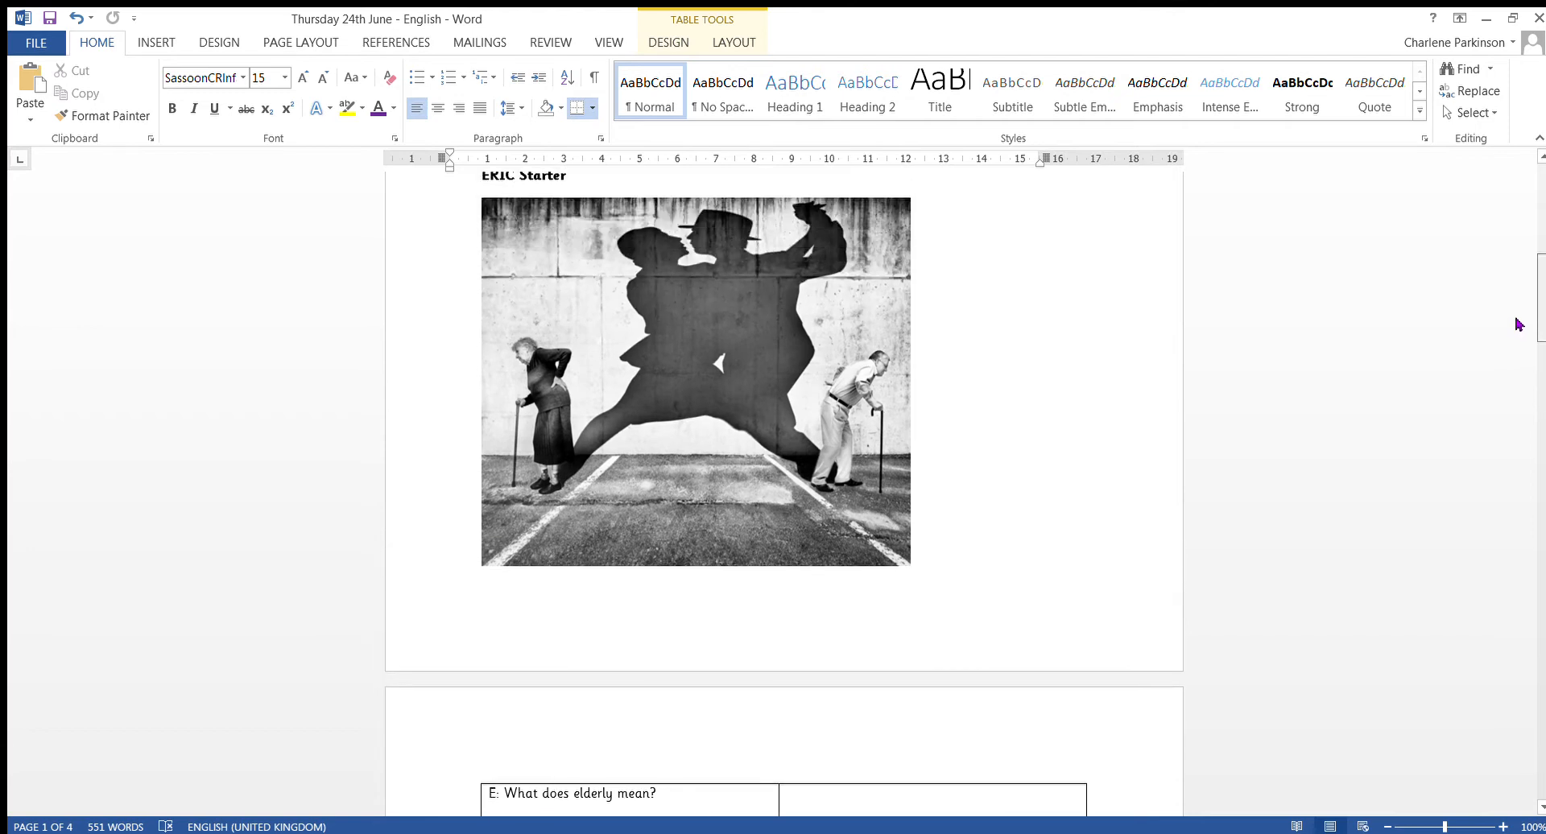
{"action": "scroll", "scroll_direction": "down", "scroll_amount": 3}
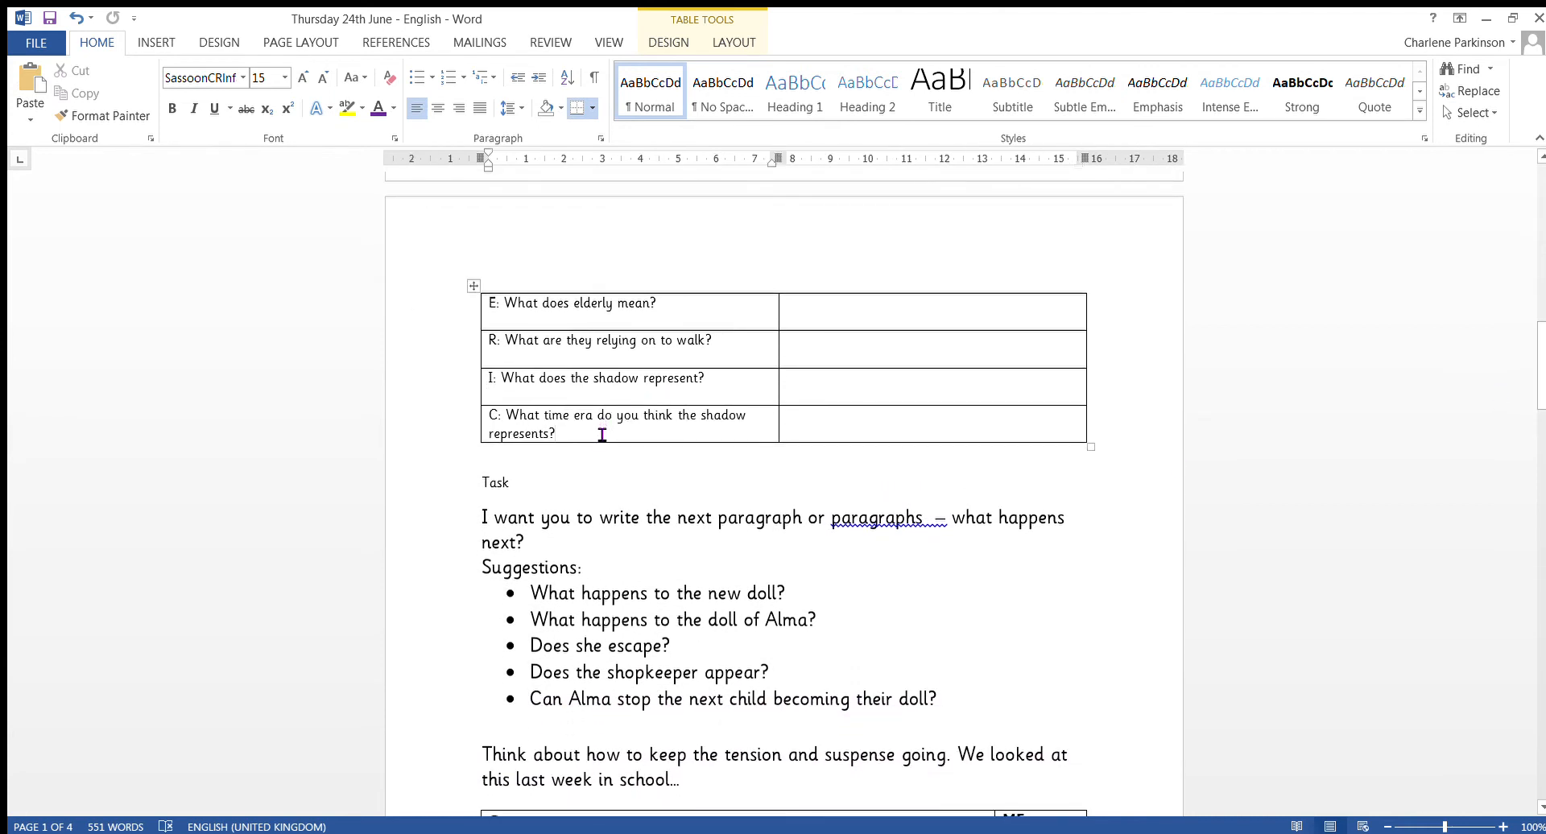
End the shadow time-era question with 'Why?' and remove the stray space after 'paragraphs'
{"action": "type", "text": "Why?"}
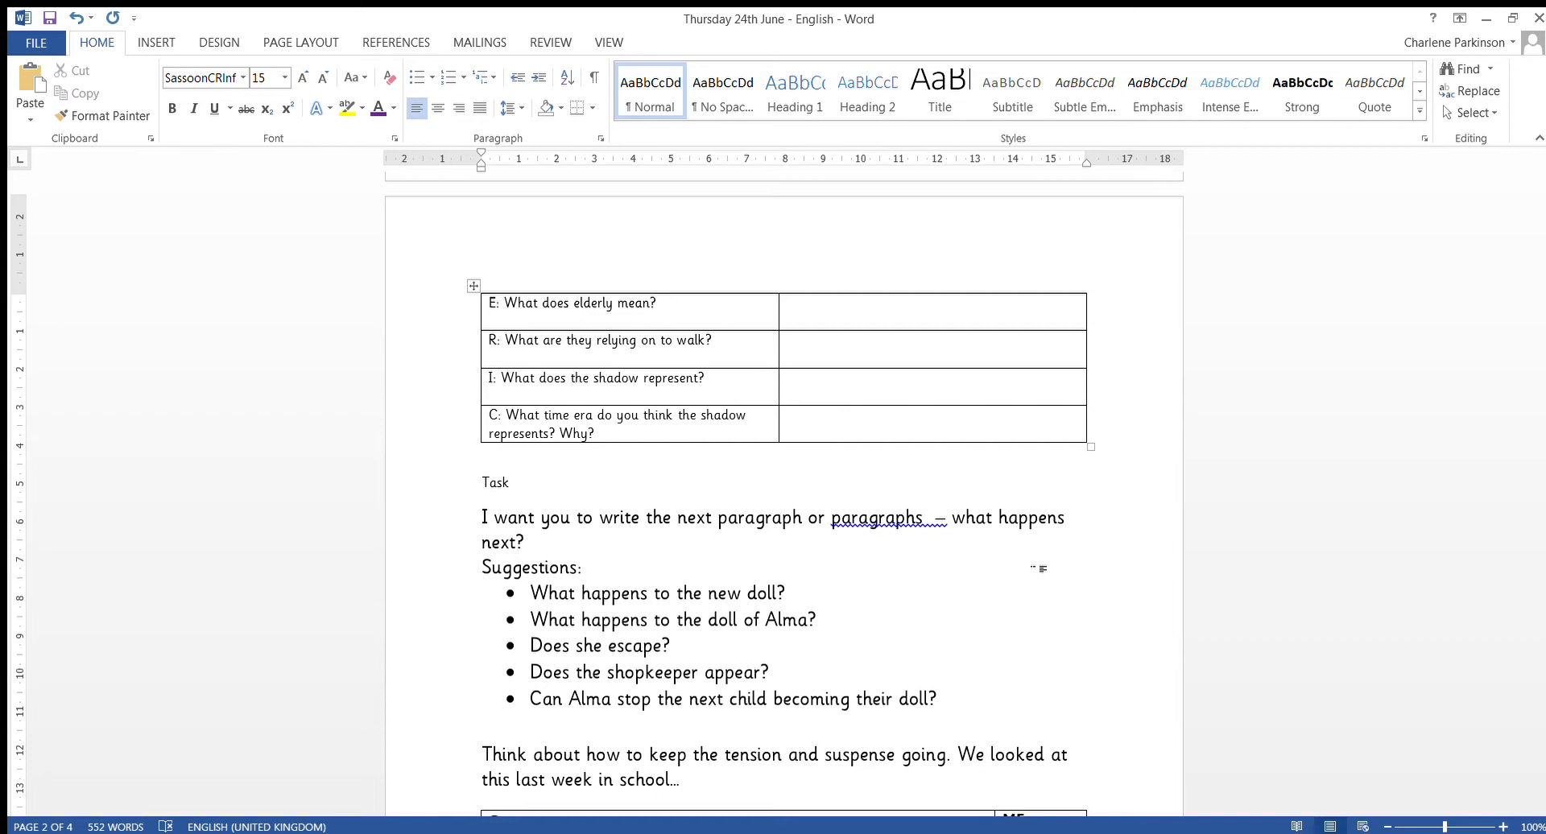
{"action": "left_click", "coordinate": [583, 567]}
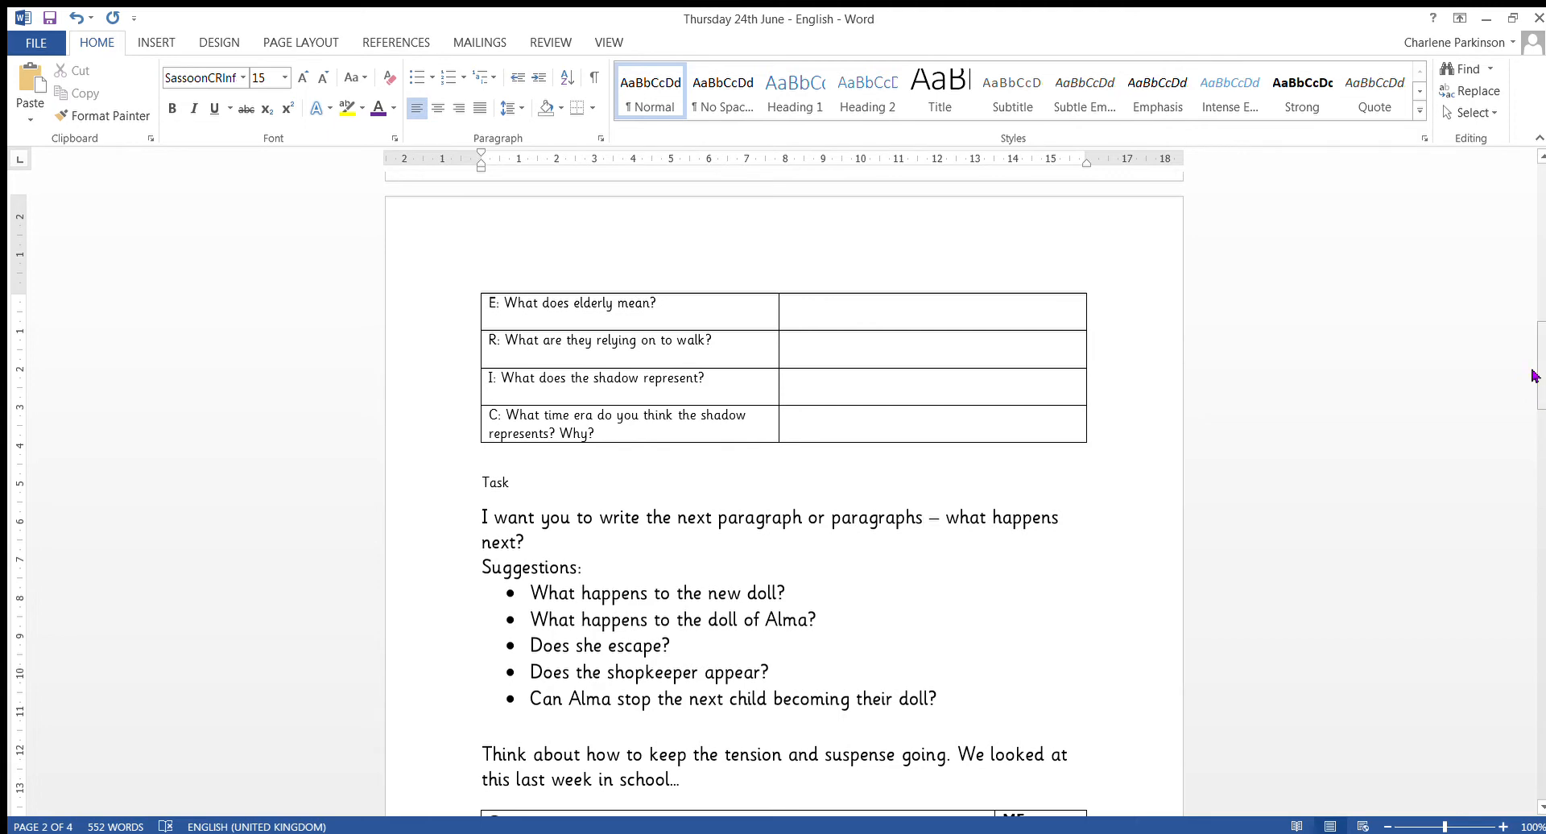
Reach the Steps to success table and clear the shading from its ME column cells
{"action": "scroll", "scroll_direction": "down", "scroll_amount": 3}
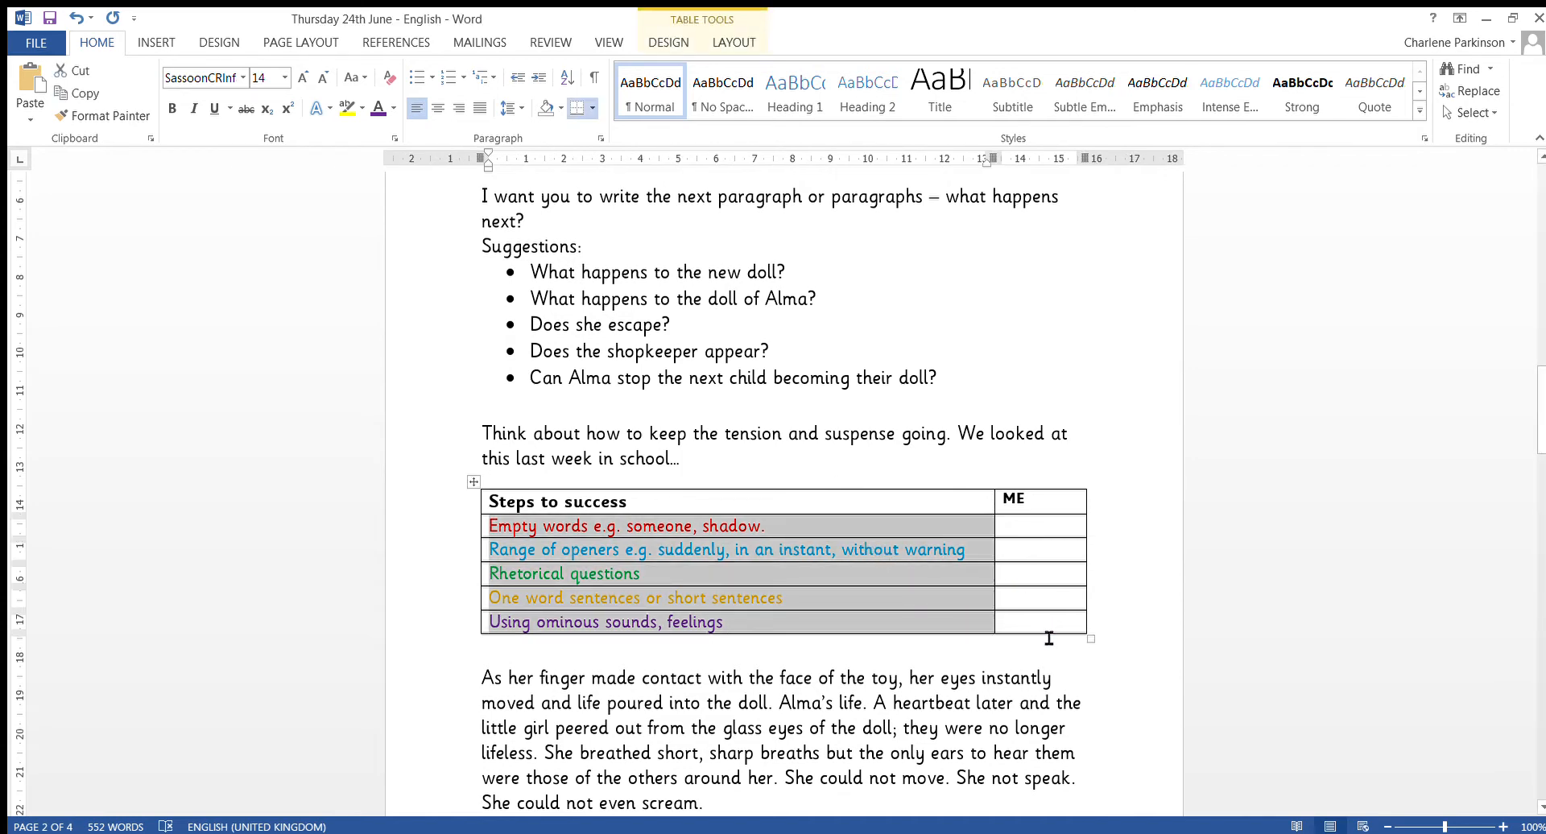
{"action": "left_click", "coordinate": [1041, 622]}
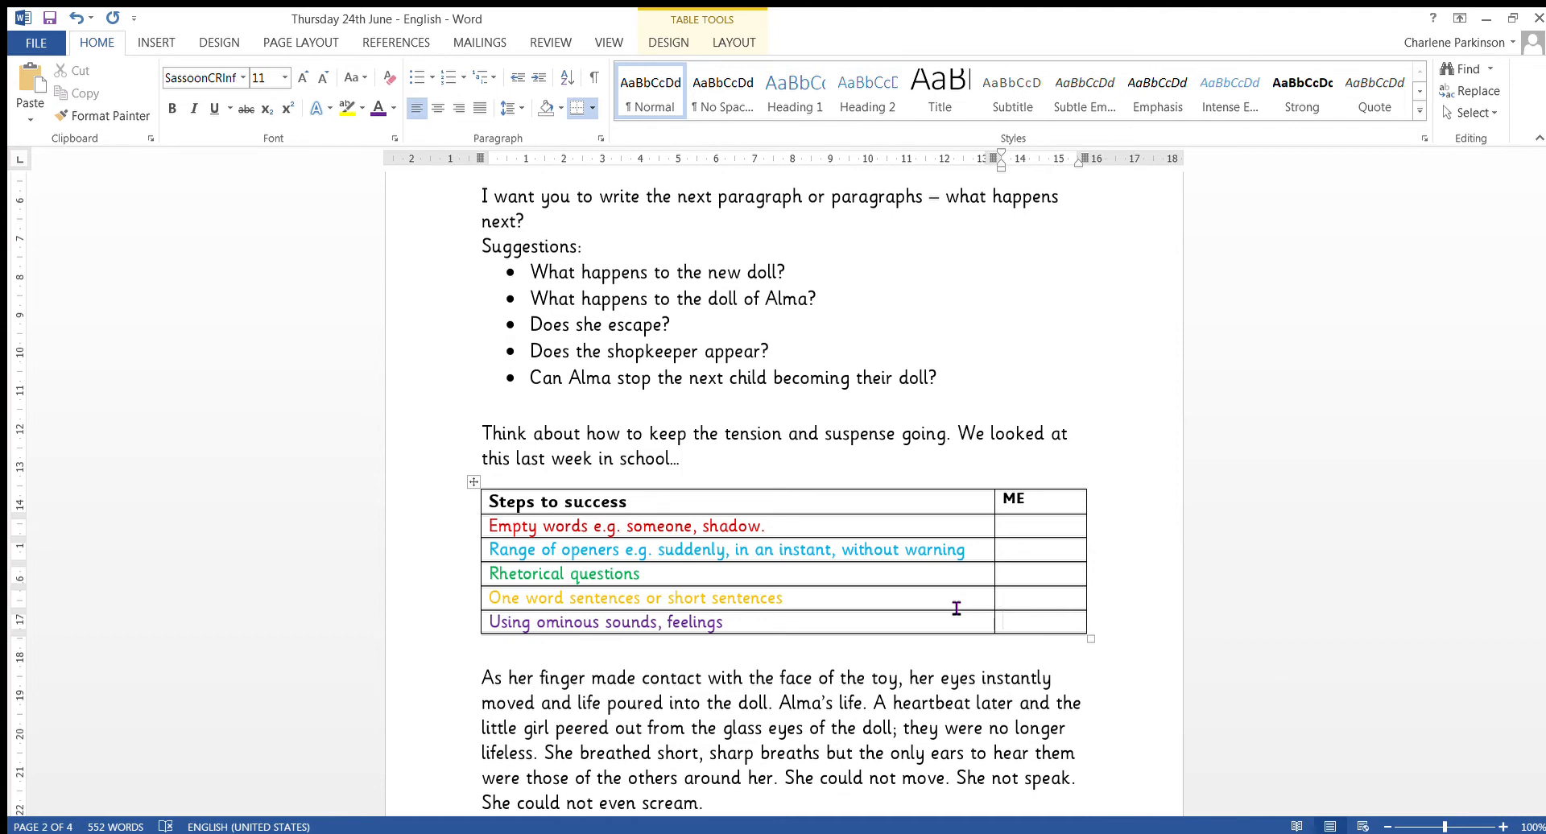
{"action": "left_click", "coordinate": [1000, 622]}
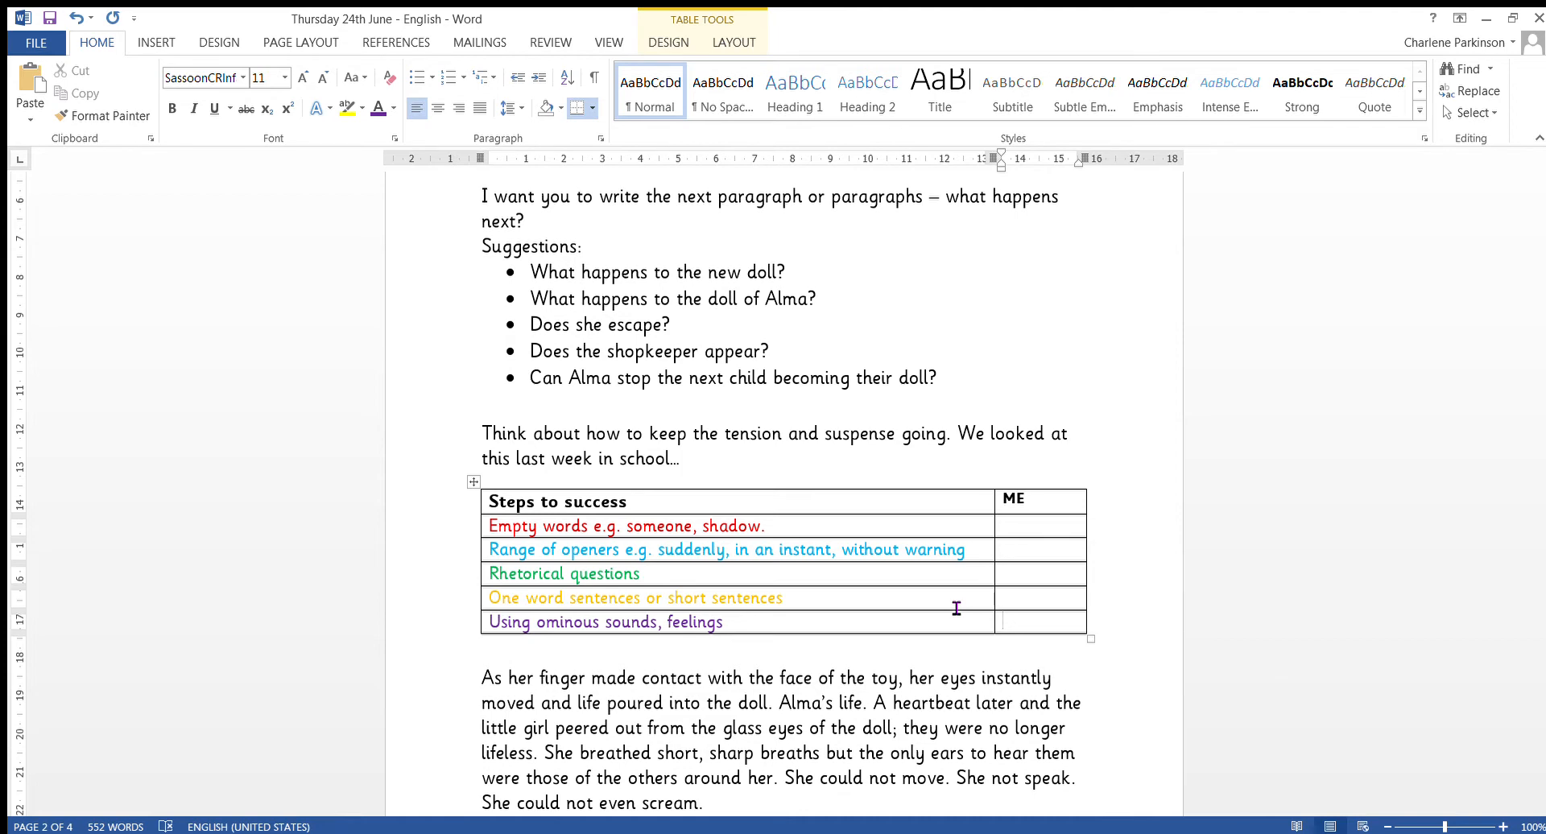
{"action": "left_click", "coordinate": [1036, 621]}
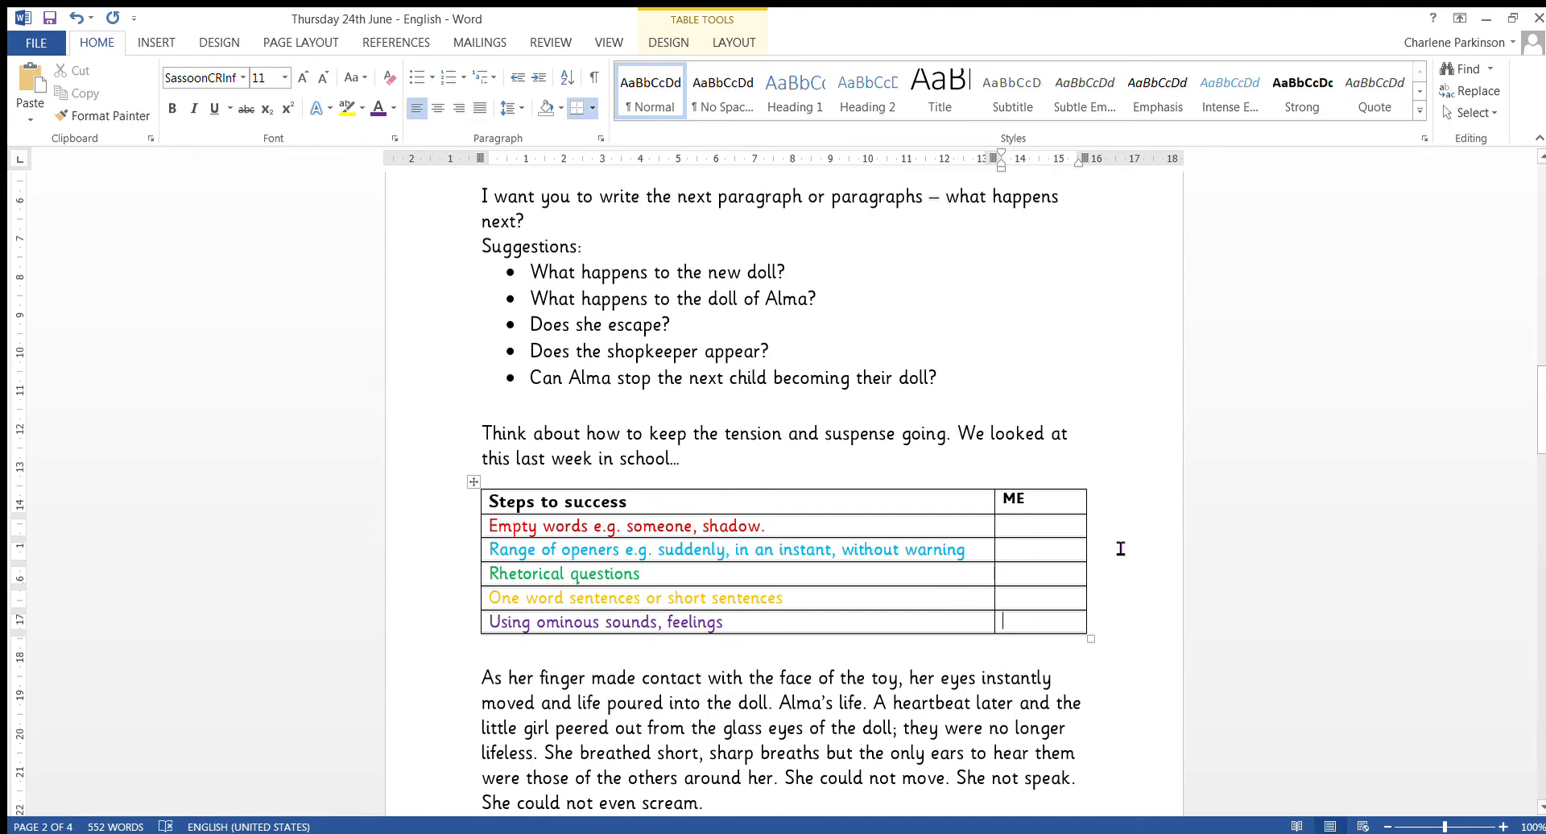
{"action": "mouse_move", "coordinate": [1438, 450]}
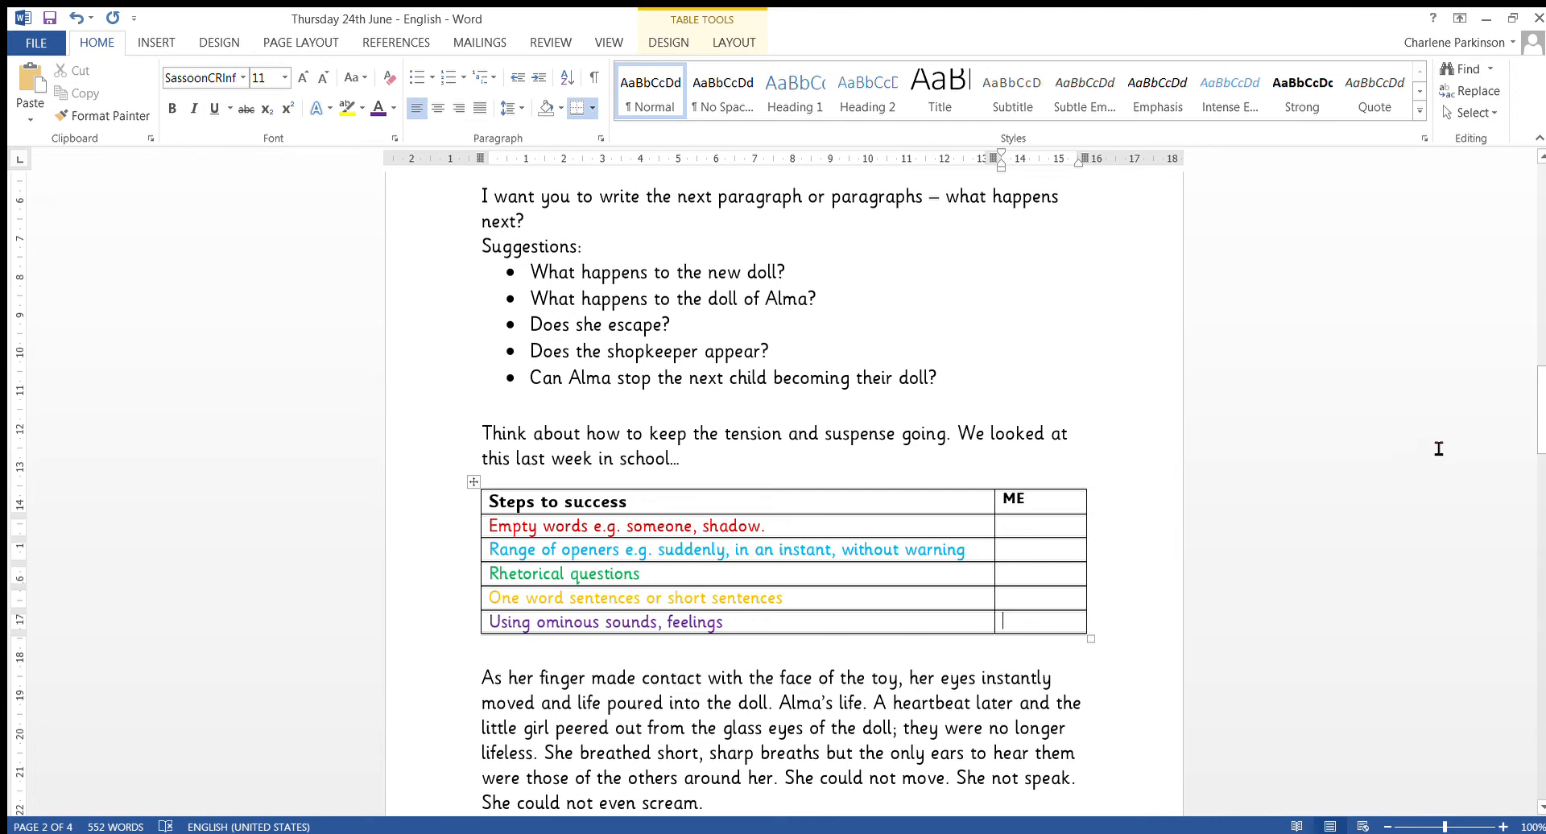
Insert 'could' so the story reads 'She could not speak.' and reach the page-3 continuation
{"action": "scroll", "scroll_direction": "down", "scroll_amount": 3}
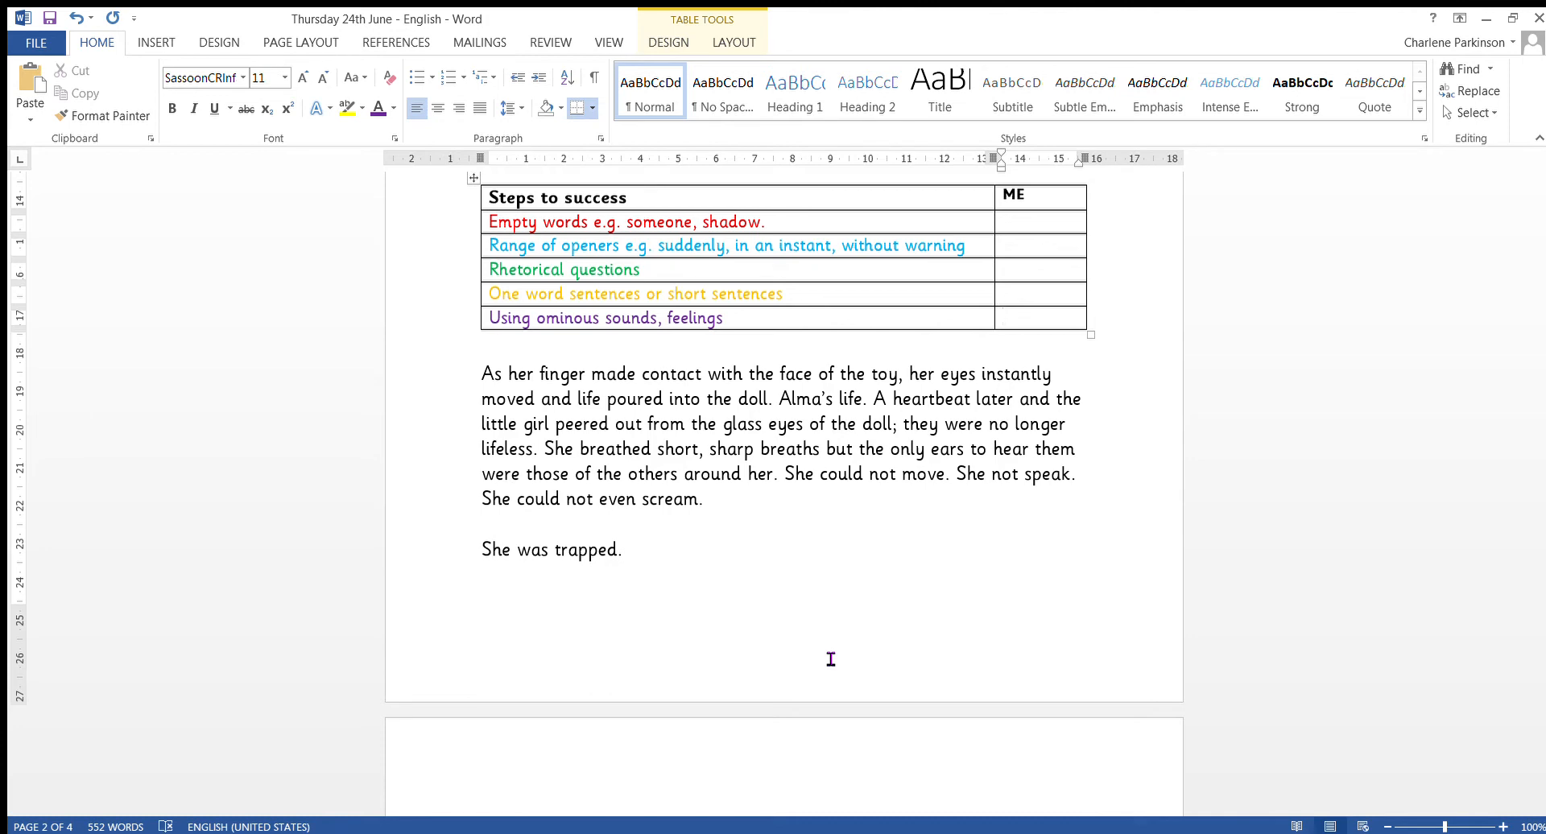
{"action": "left_click", "coordinate": [1039, 318]}
{"action": "type", "text": "could "}
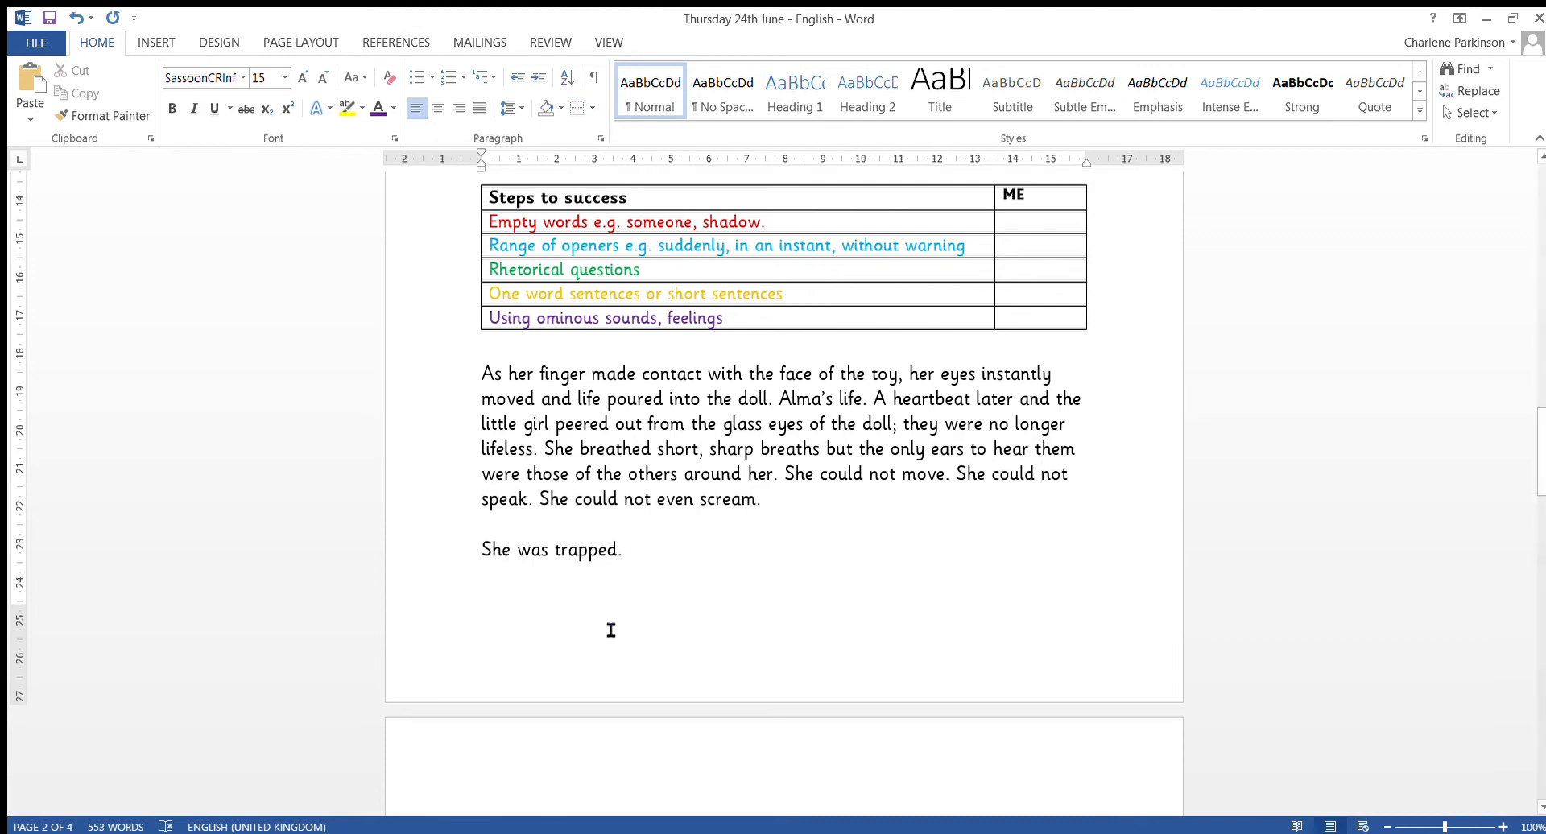
{"action": "scroll", "scroll_direction": "down", "scroll_amount": 3}
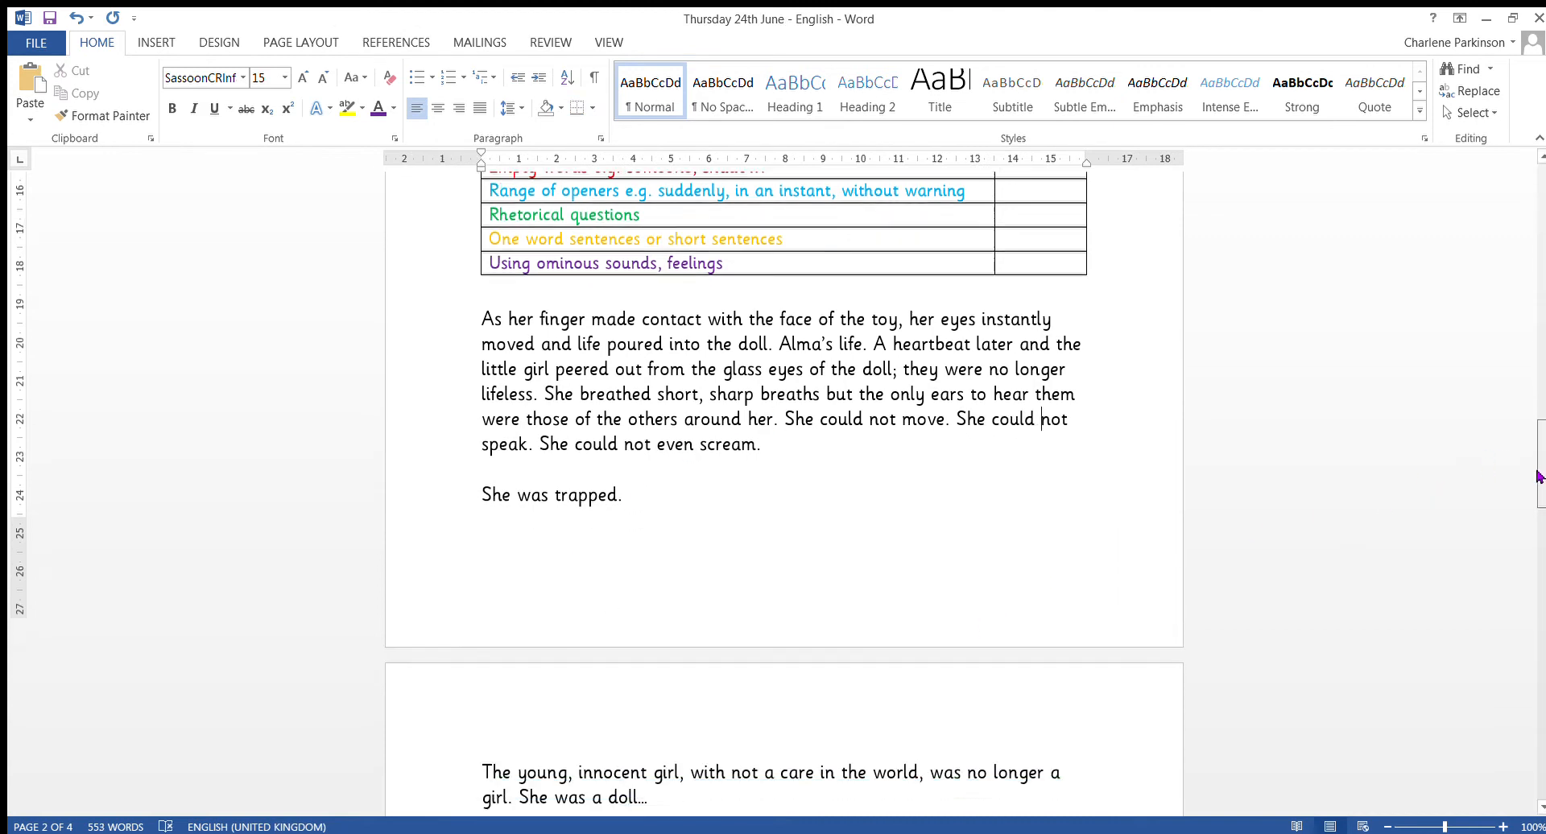
{"action": "scroll", "scroll_direction": "down", "scroll_amount": 3}
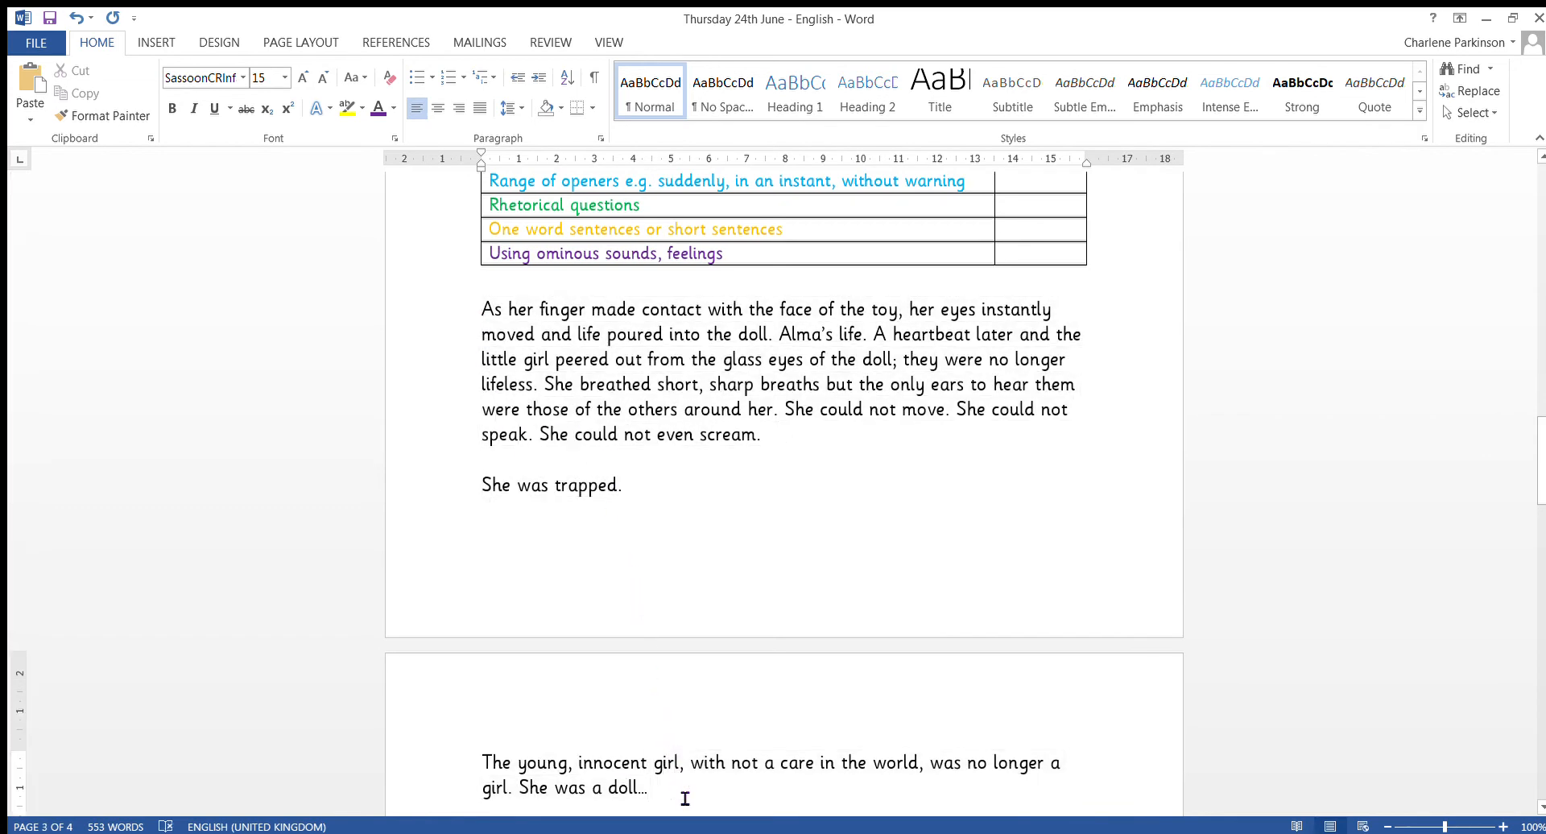
{"action": "scroll", "scroll_direction": "down", "scroll_amount": 3}
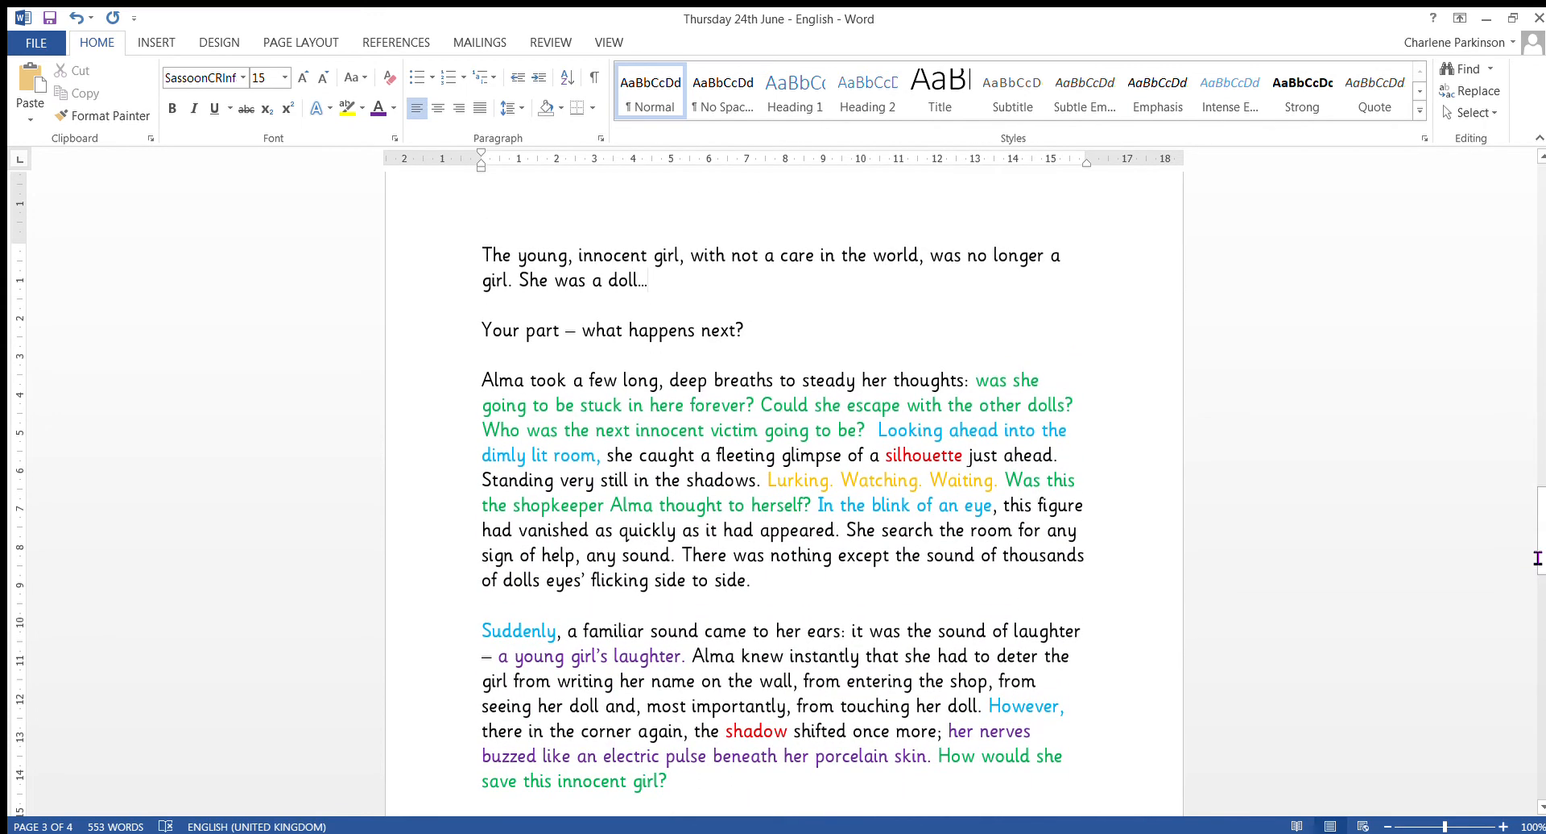
Highlight the 'Your part – what happens next?' line in yellow
{"action": "triple_click", "coordinate": [612, 331]}
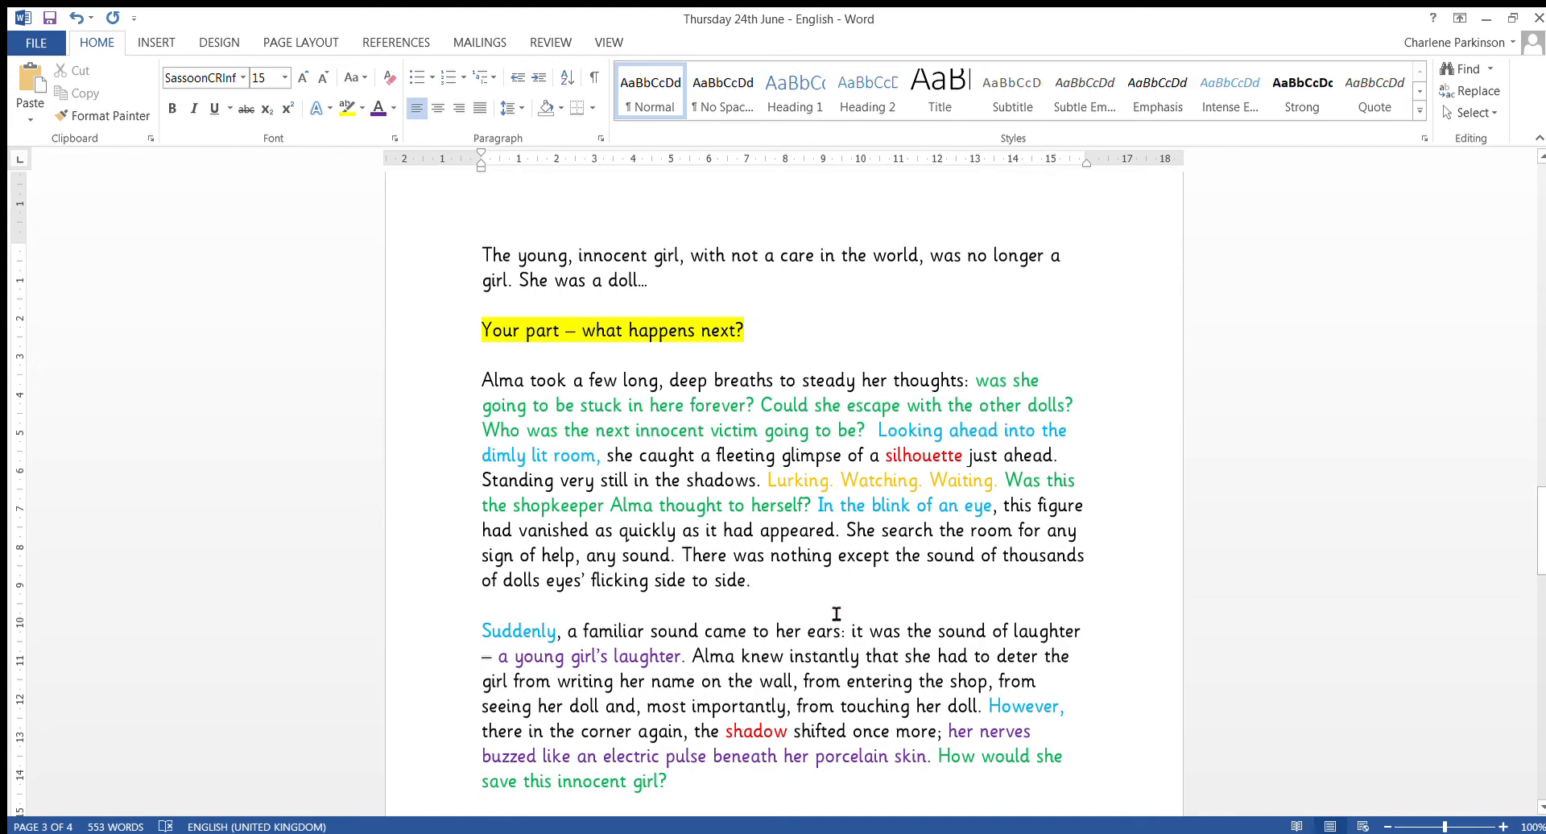
{"action": "left_click", "coordinate": [482, 605]}
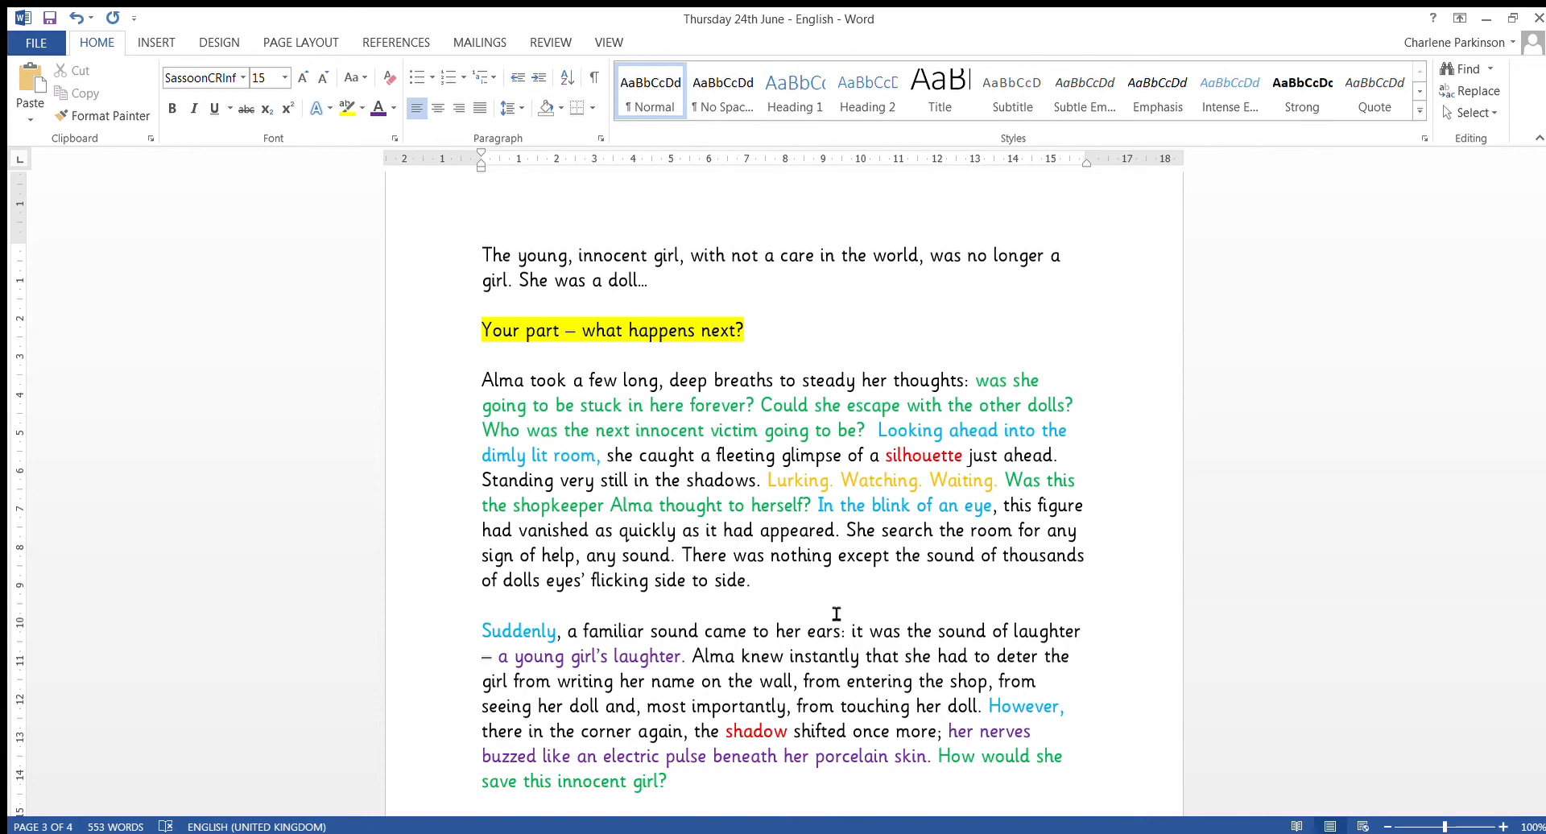
{"action": "left_click", "coordinate": [482, 606]}
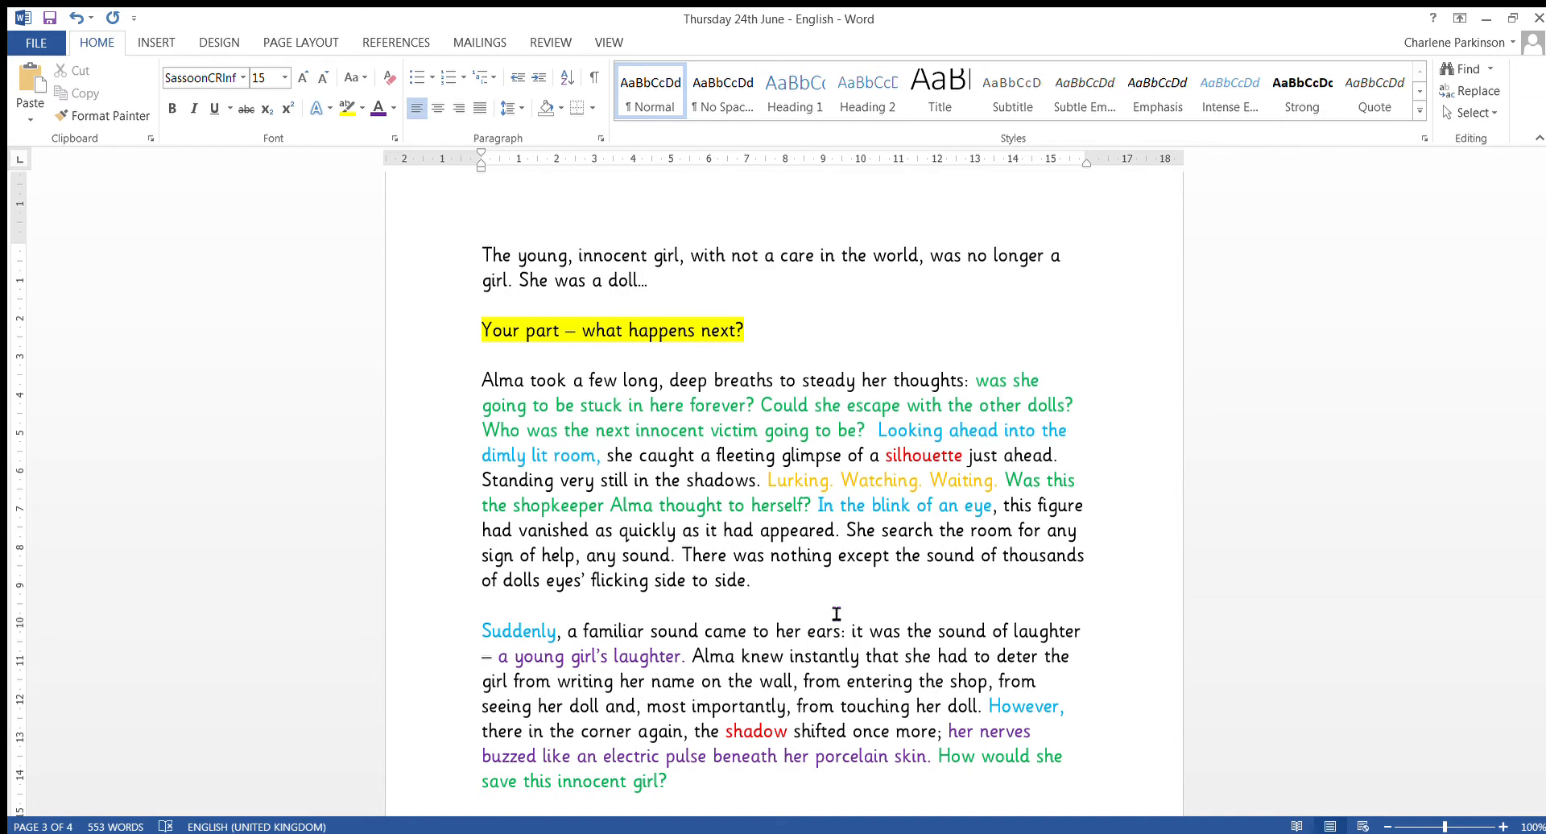
{"action": "left_click", "coordinate": [482, 606]}
{"action": "type", "text": "ed"}
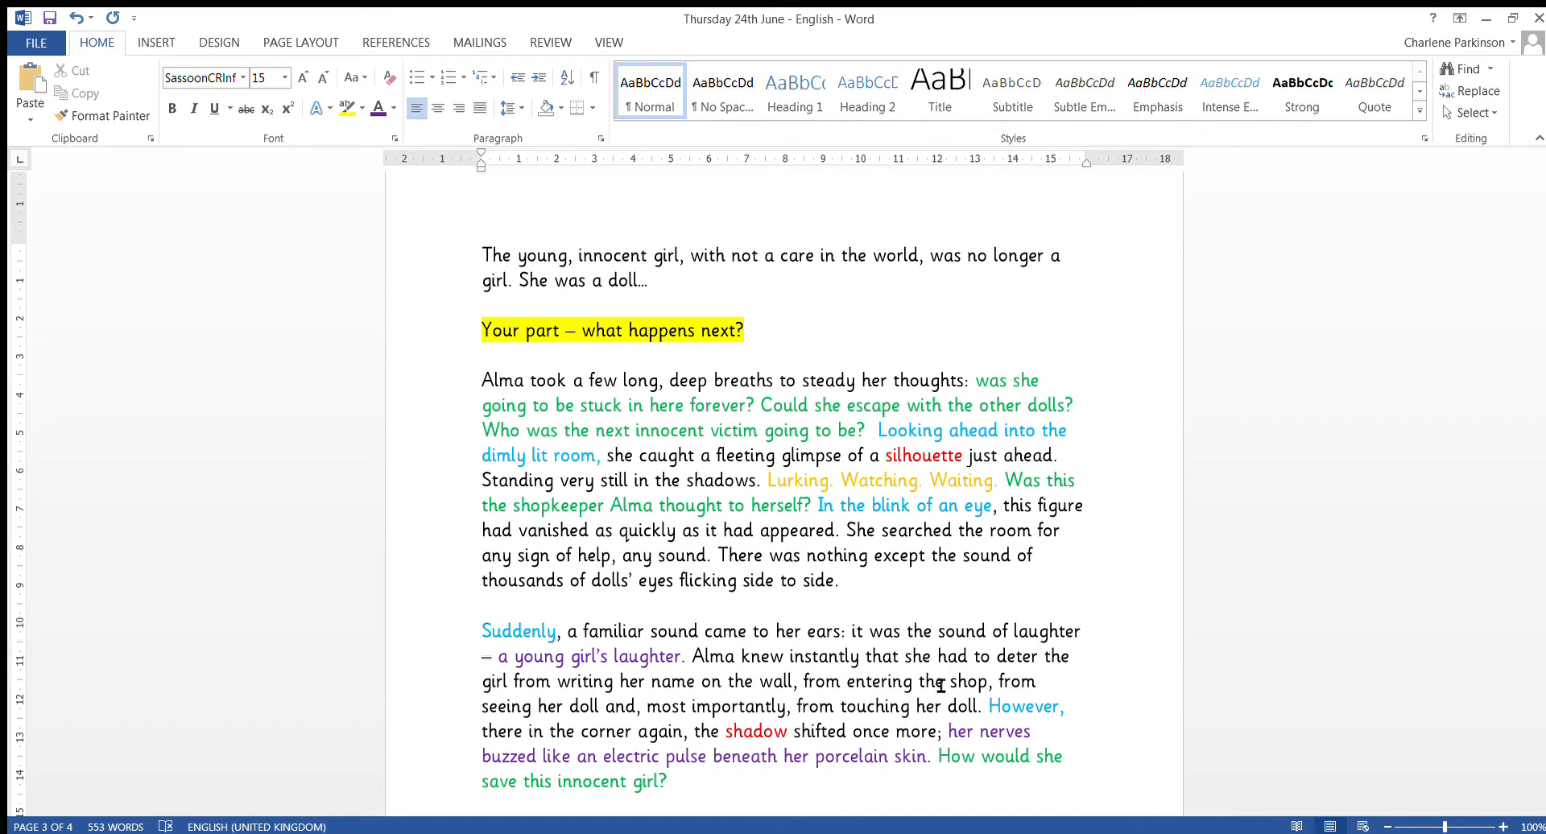
{"action": "mouse_move", "coordinate": [1243, 691]}
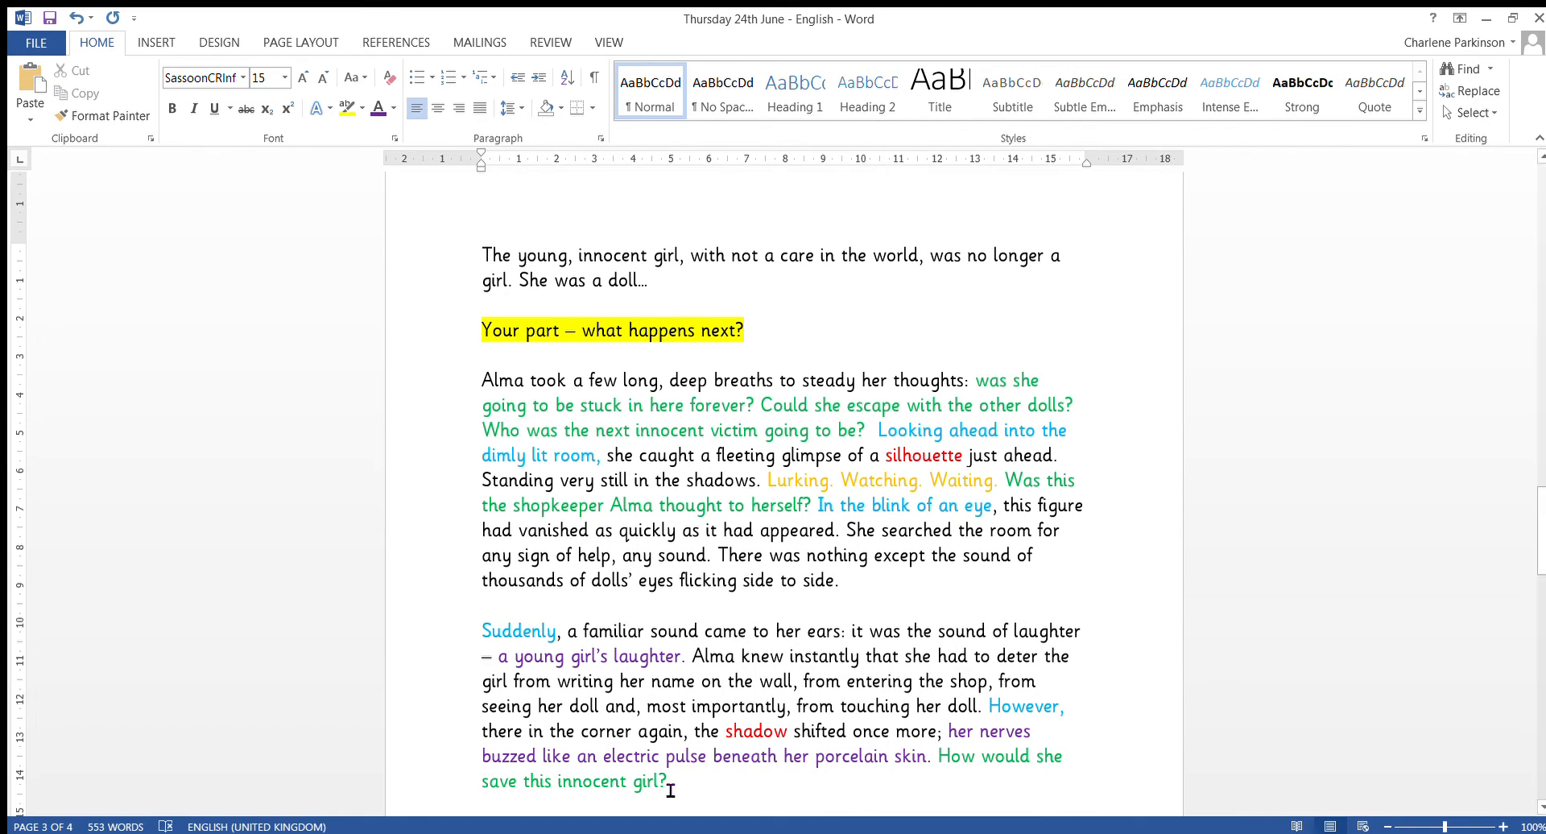
{"action": "left_click_drag", "start_coordinate": [482, 380], "coordinate": [669, 783]}
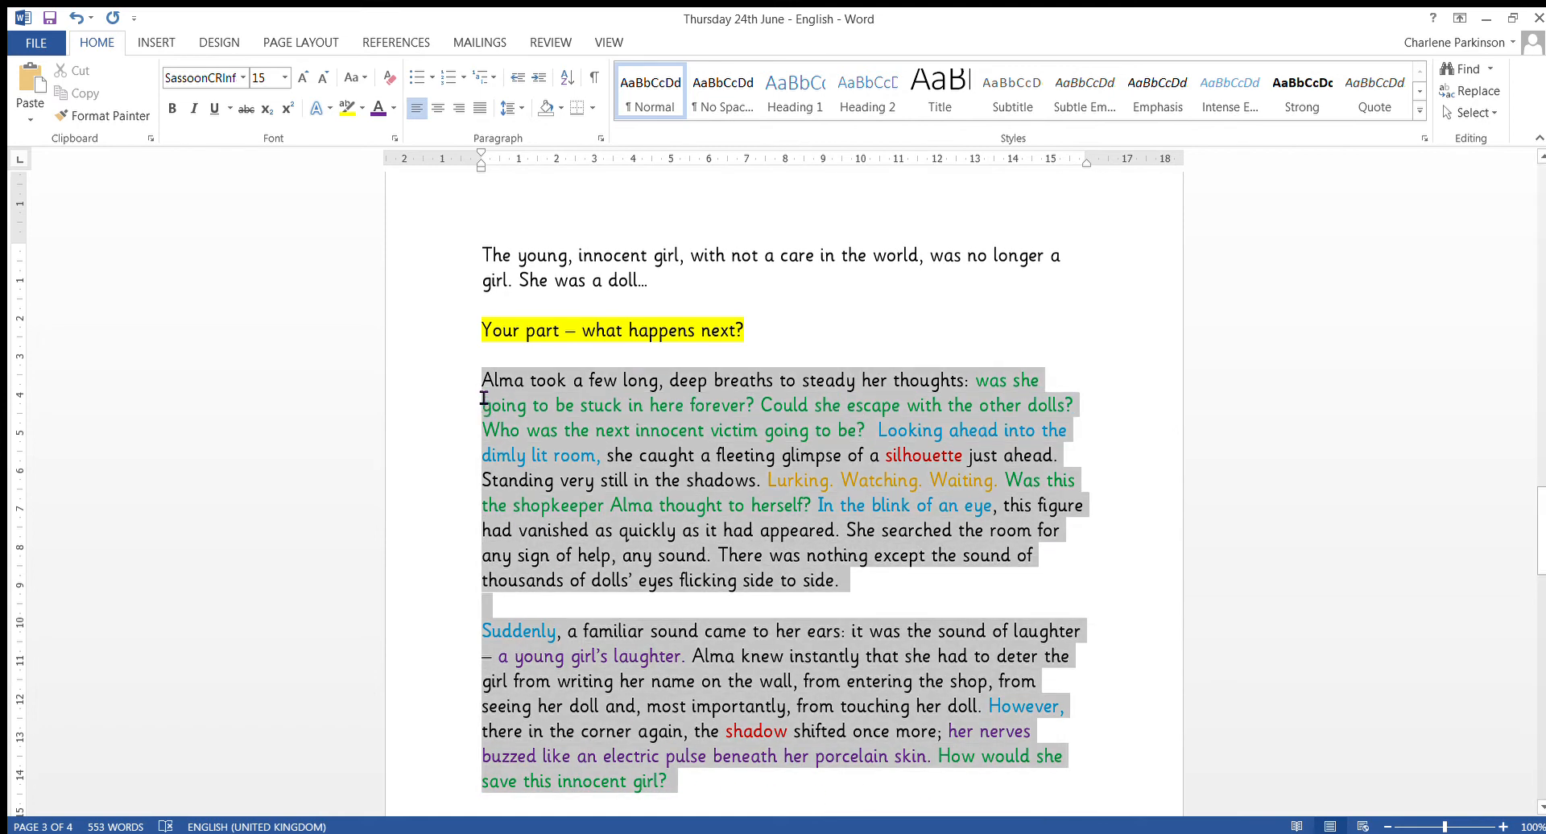
{"action": "left_click", "coordinate": [898, 617]}
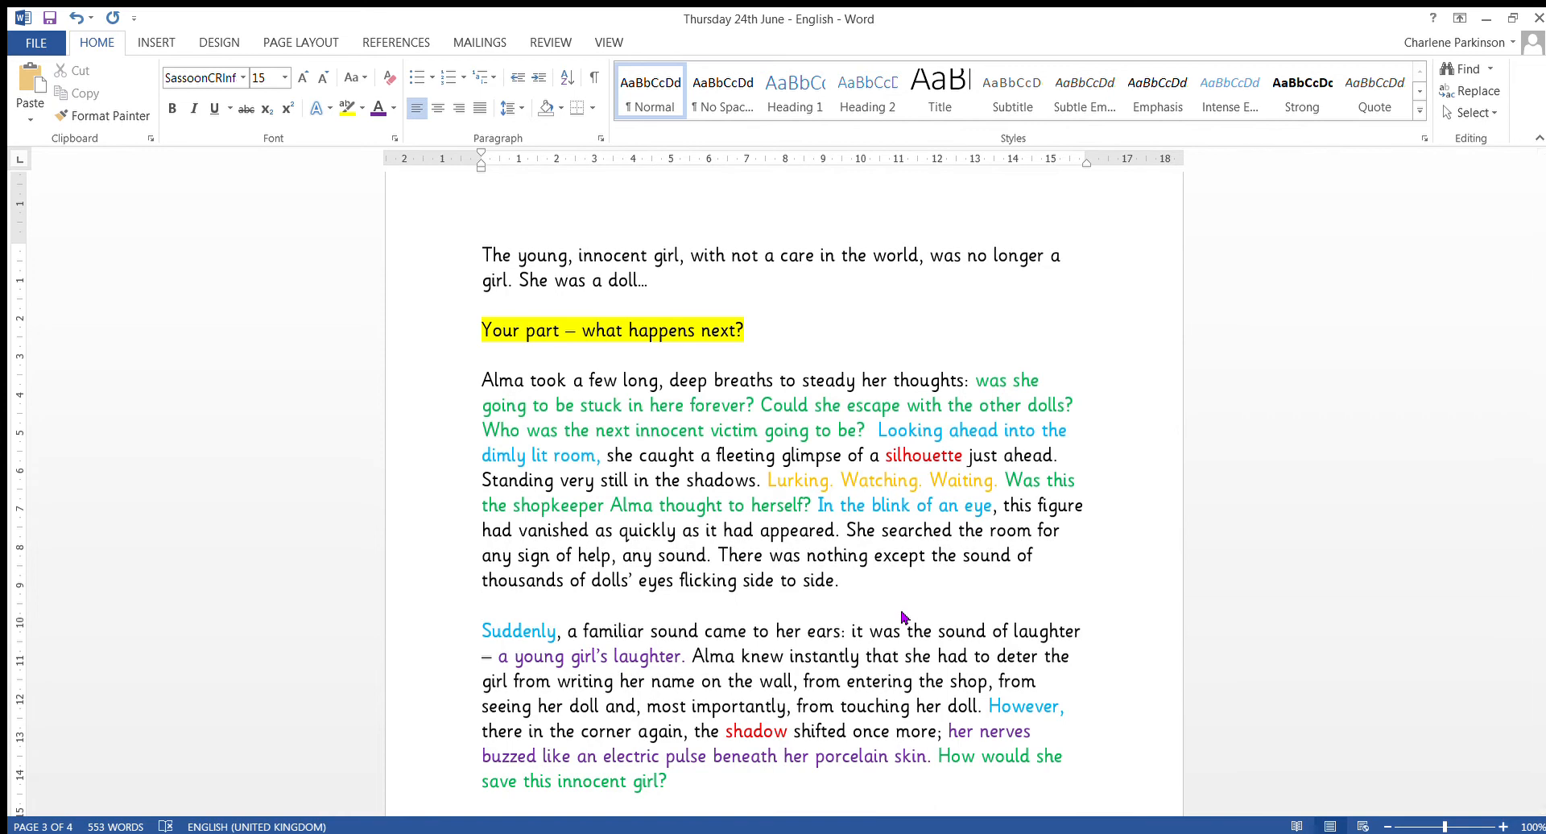
{"action": "left_click", "coordinate": [481, 607]}
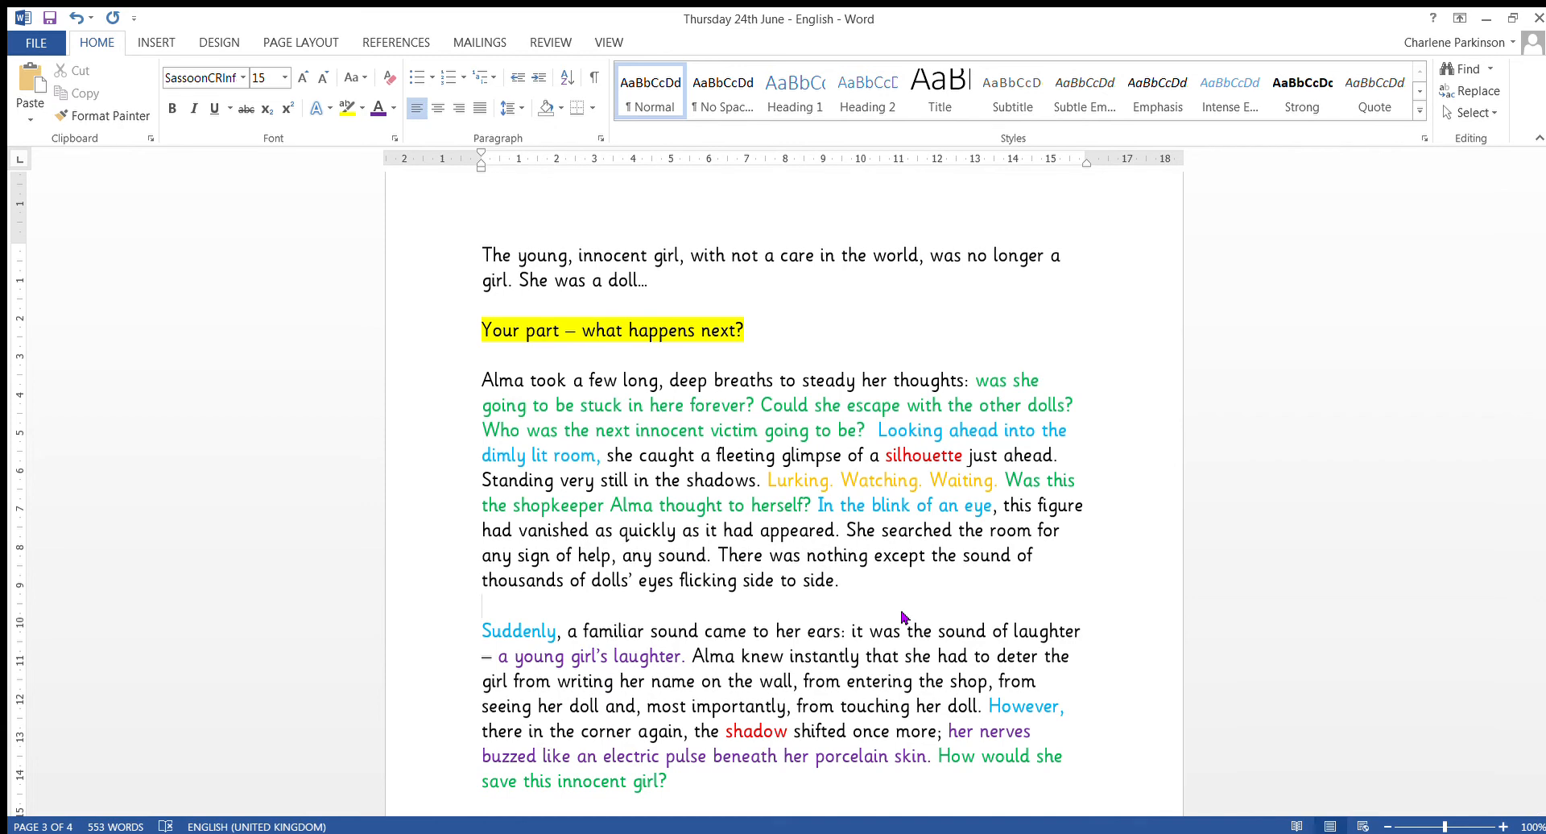
{"action": "left_click", "coordinate": [481, 604]}
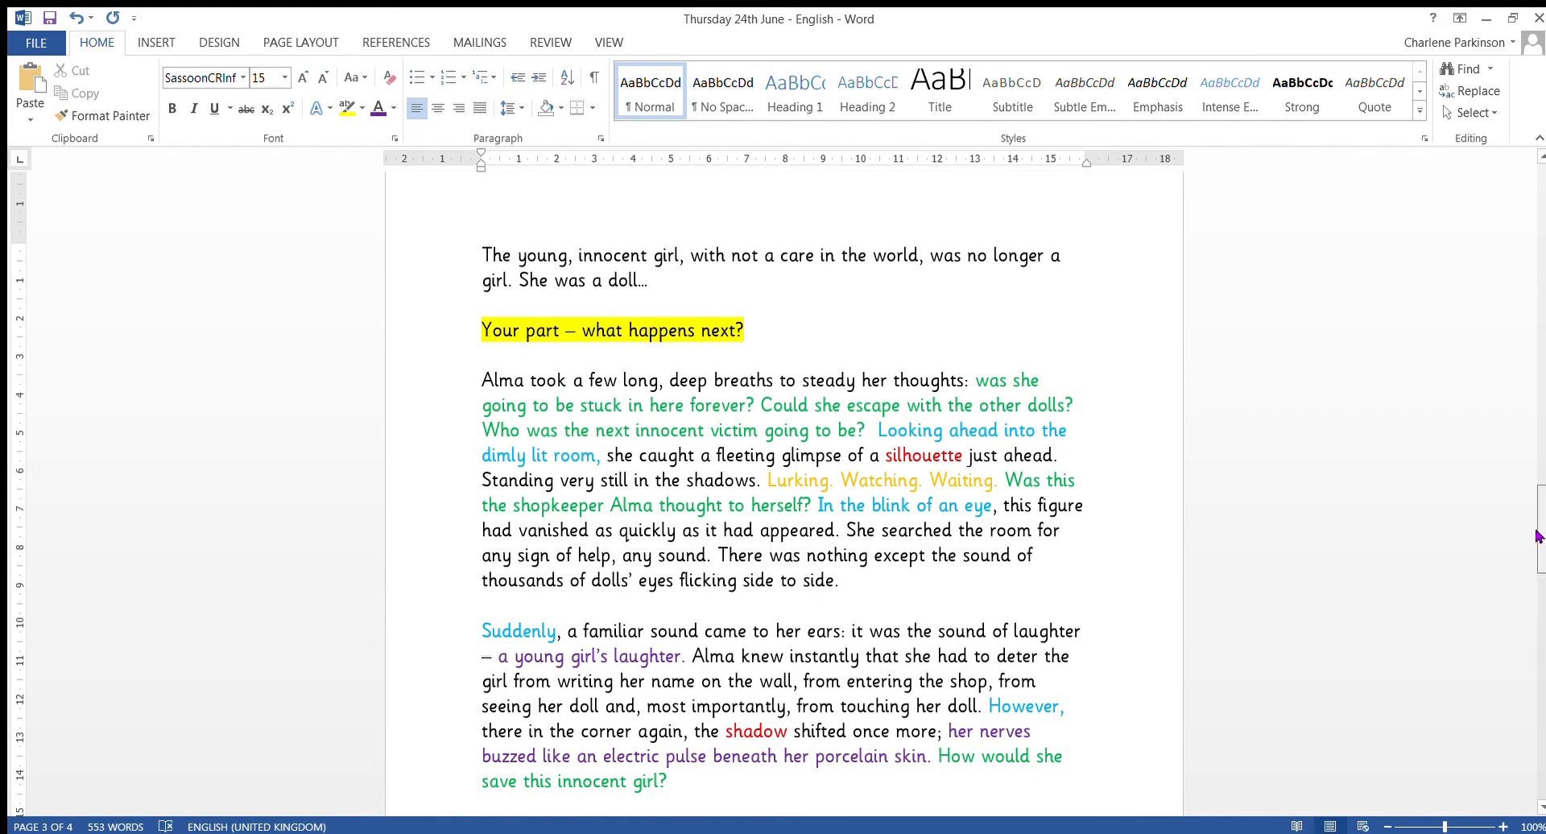
{"action": "scroll", "scroll_direction": "down", "scroll_amount": 3}
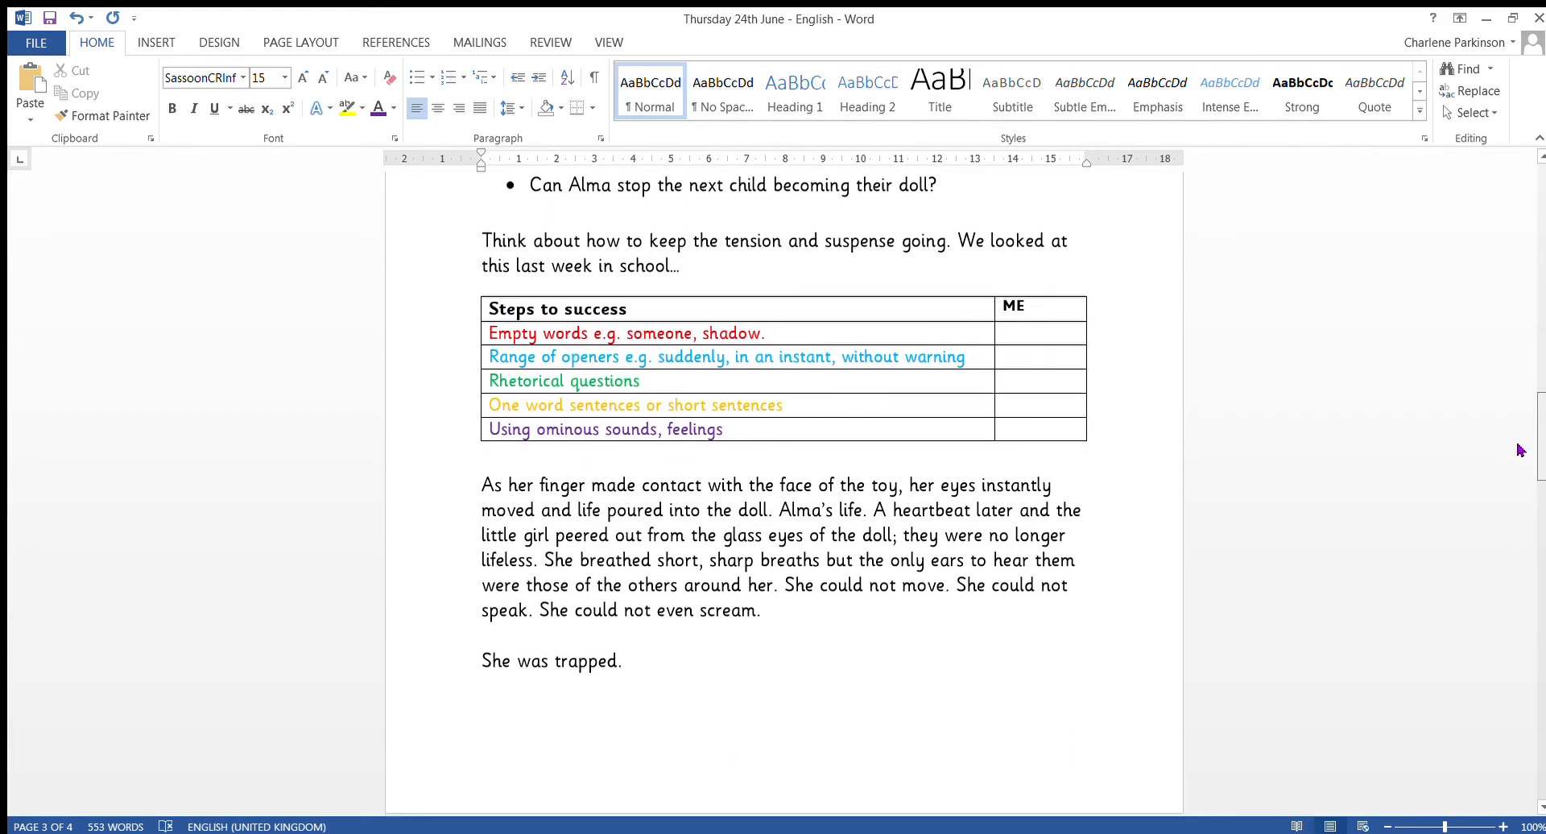
{"action": "scroll", "scroll_direction": "down", "scroll_amount": 3}
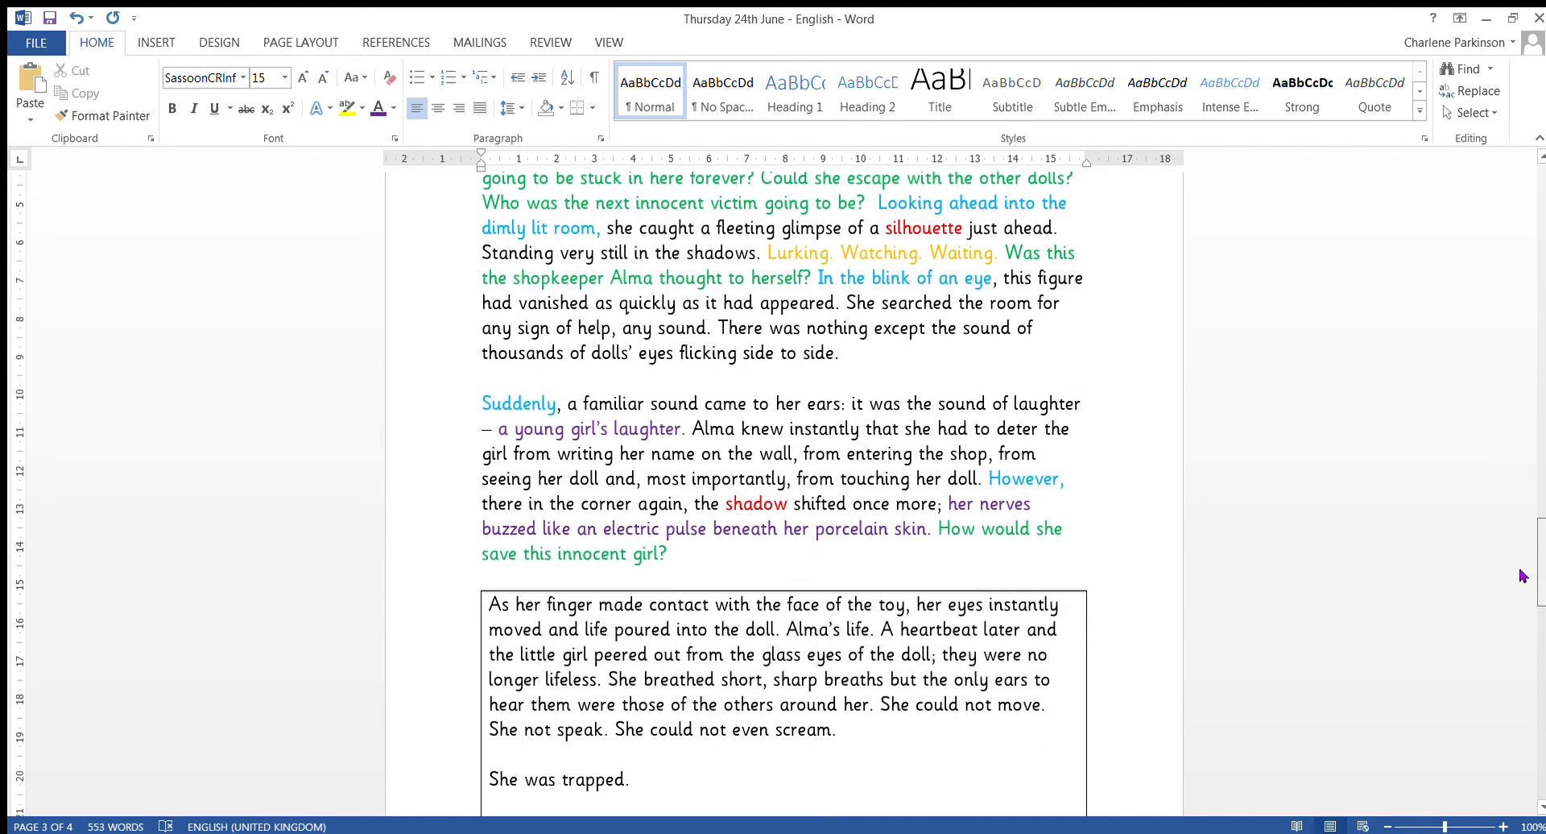
{"action": "scroll", "scroll_direction": "down", "scroll_amount": 3}
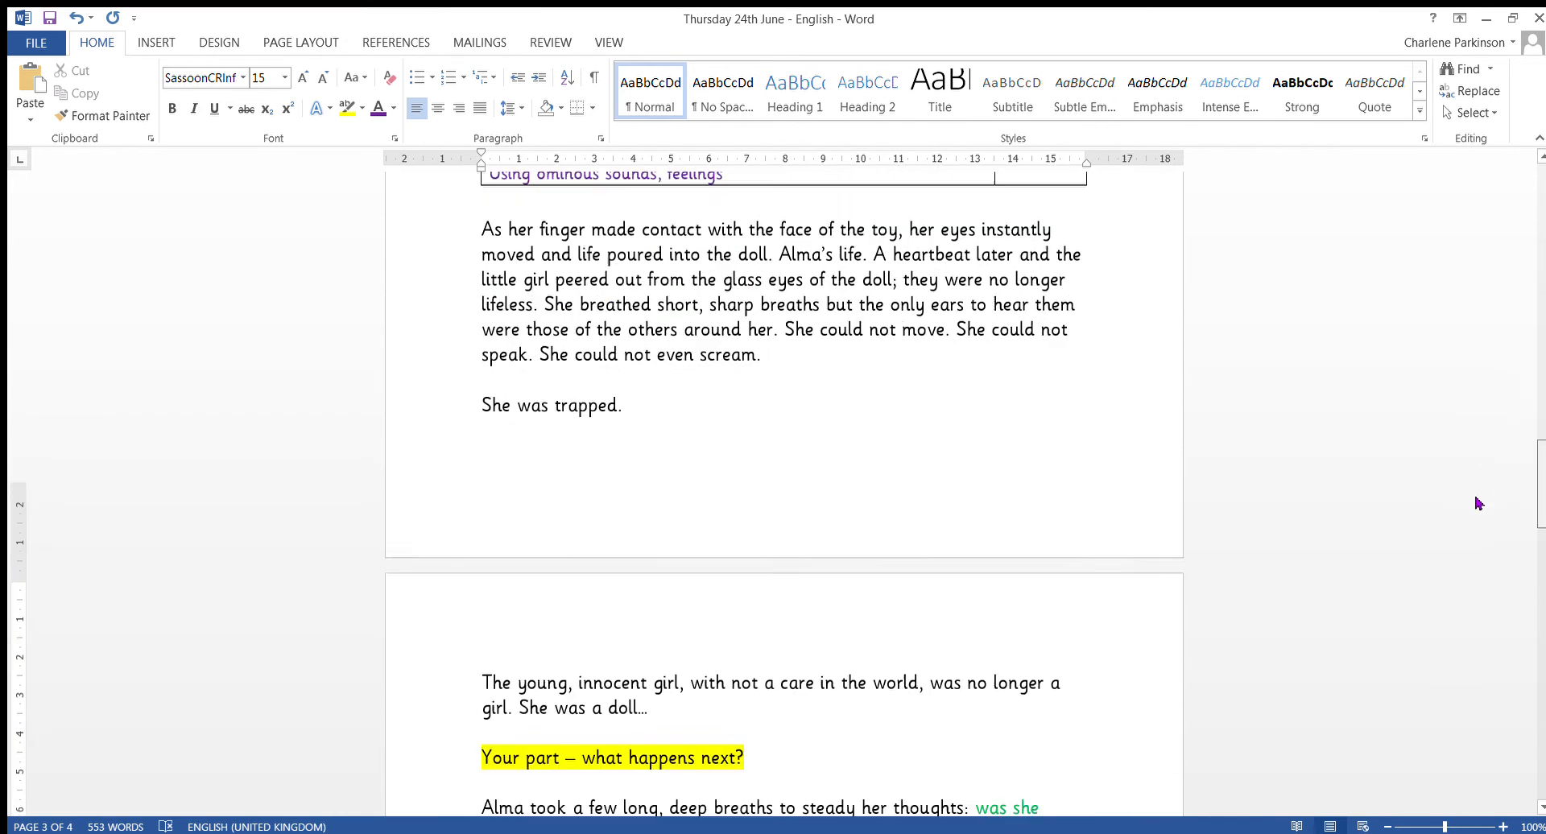
{"action": "scroll", "scroll_direction": "down", "scroll_amount": 3}
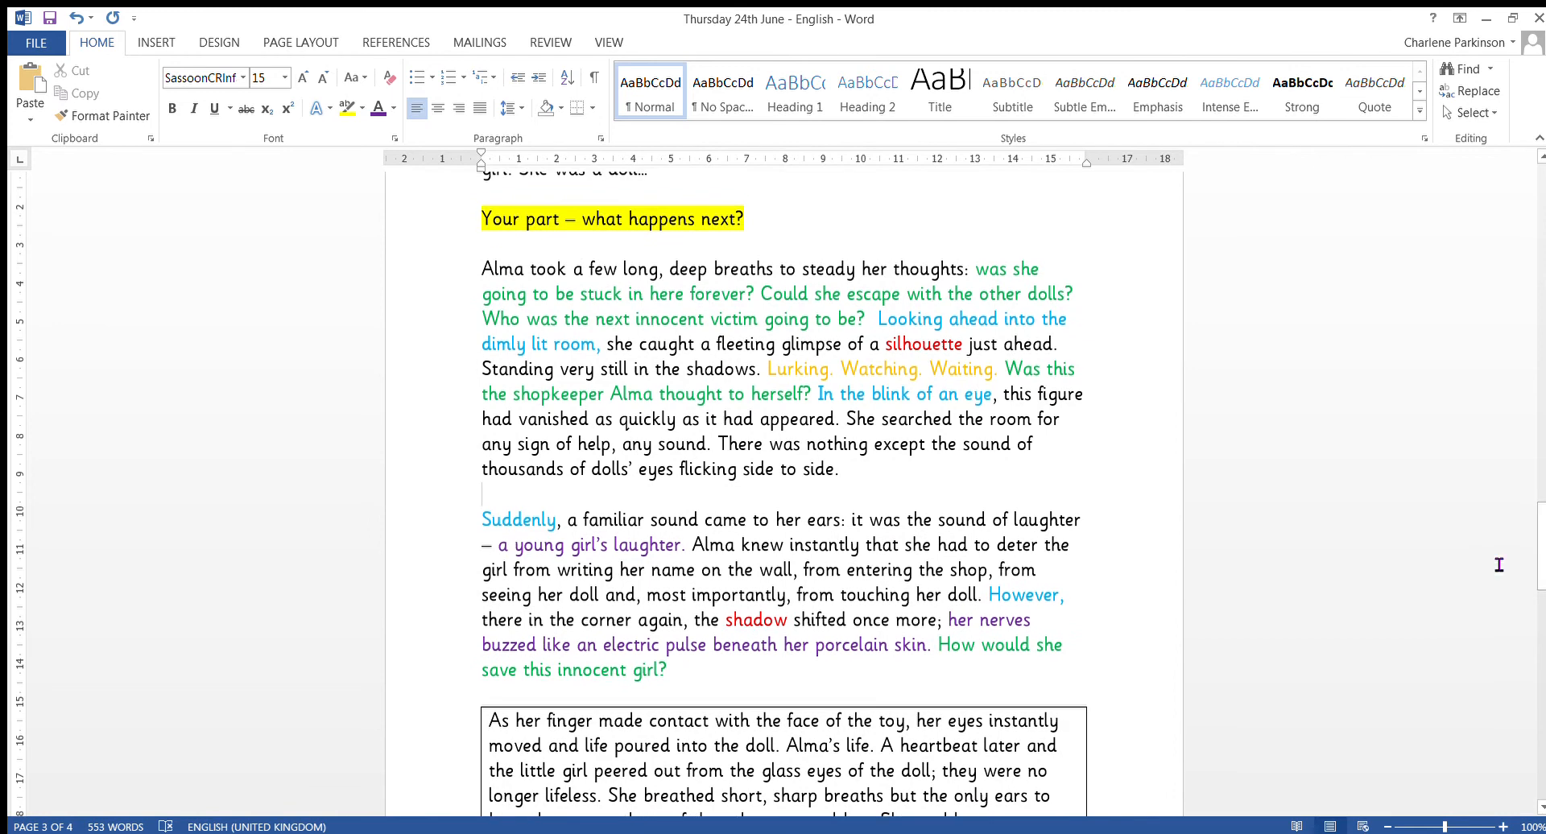
{"action": "mouse_move", "coordinate": [997, 559]}
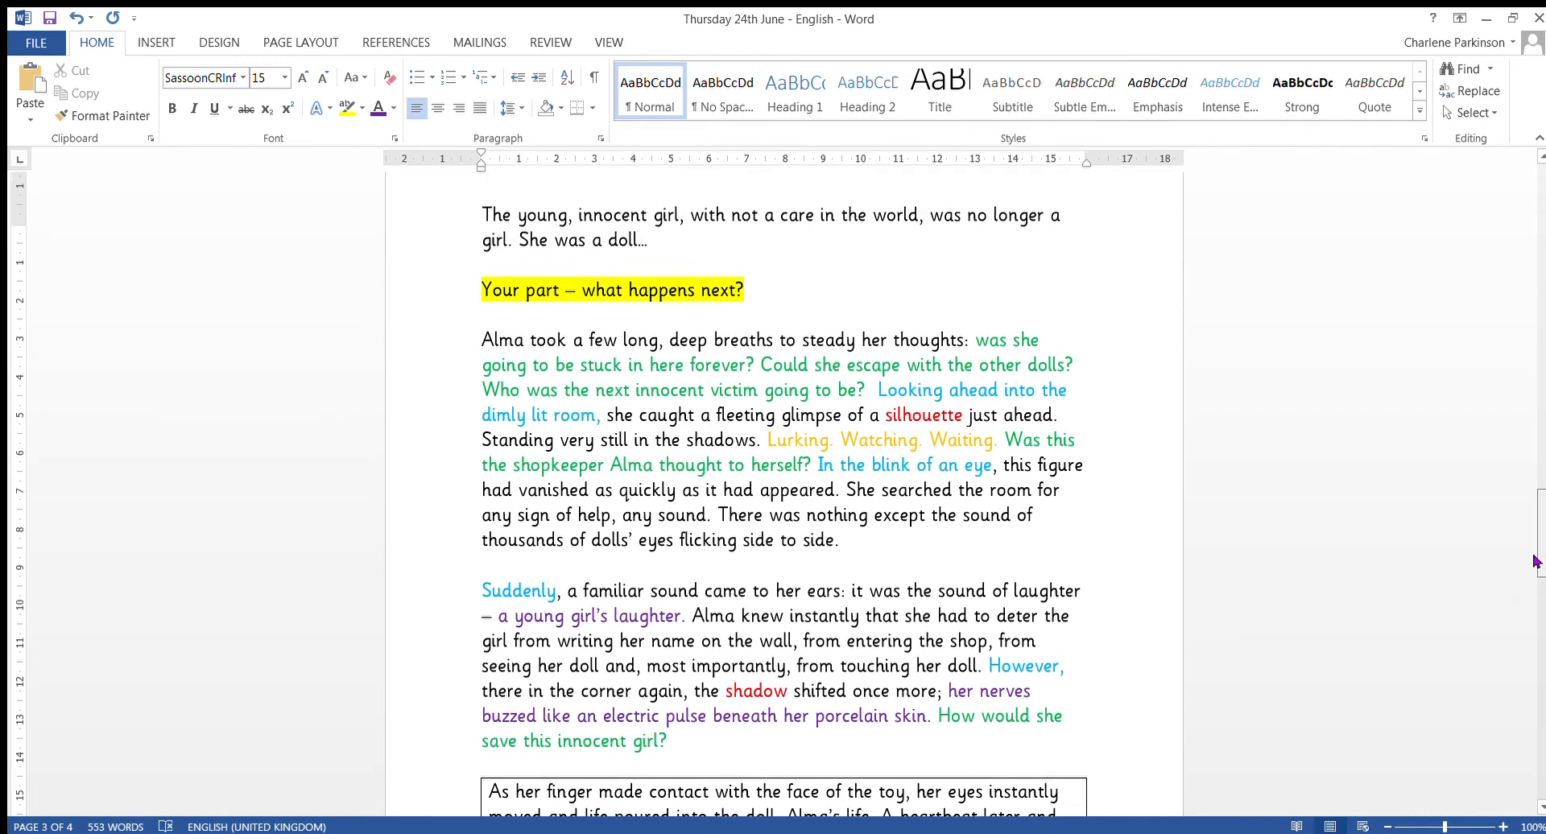
{"action": "scroll", "scroll_direction": "down", "scroll_amount": 3}
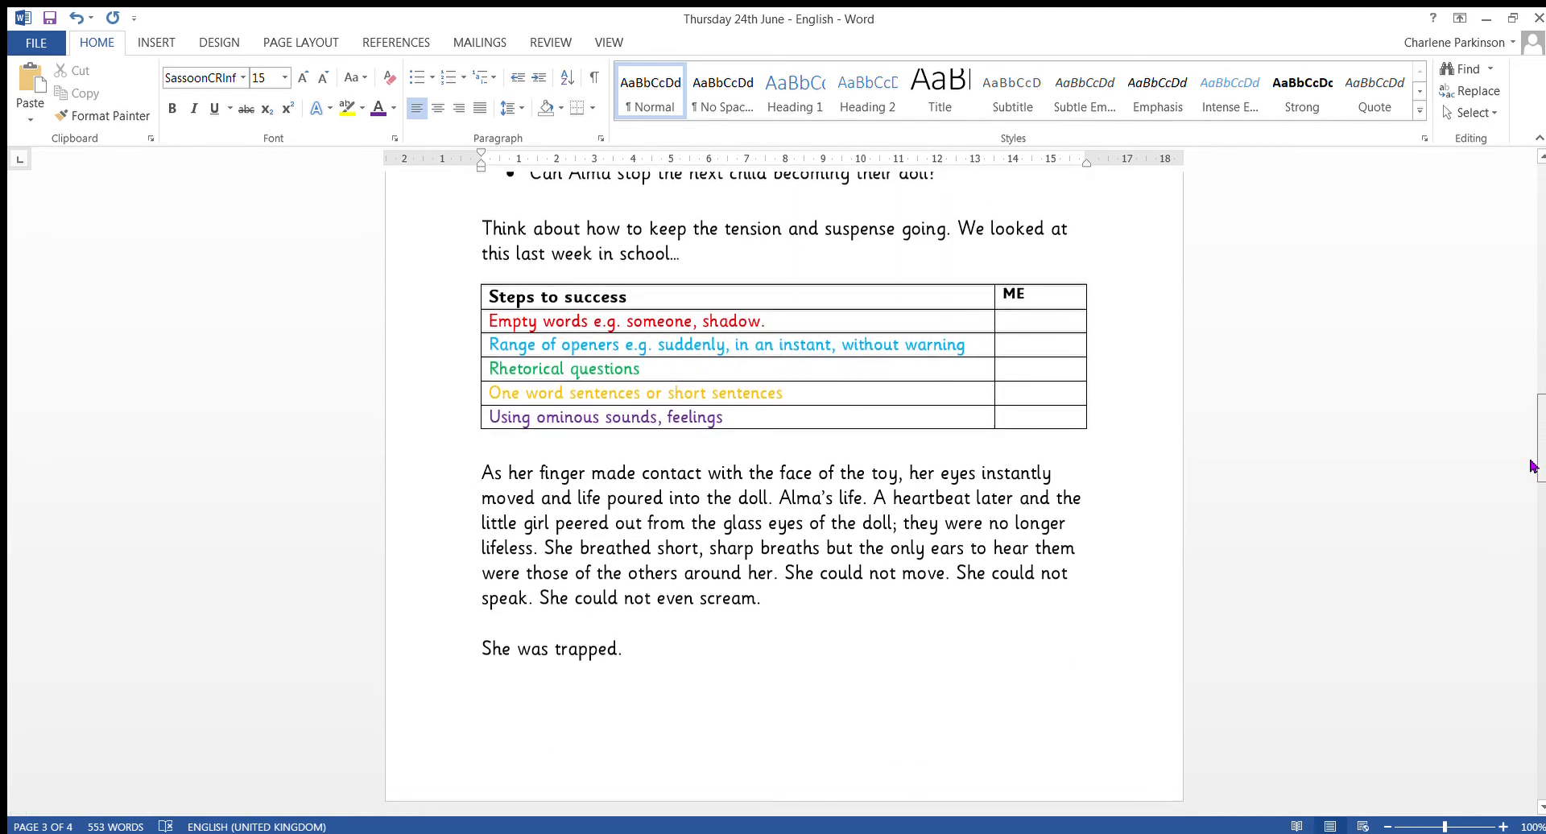
{"action": "scroll", "scroll_direction": "up", "scroll_amount": 3}
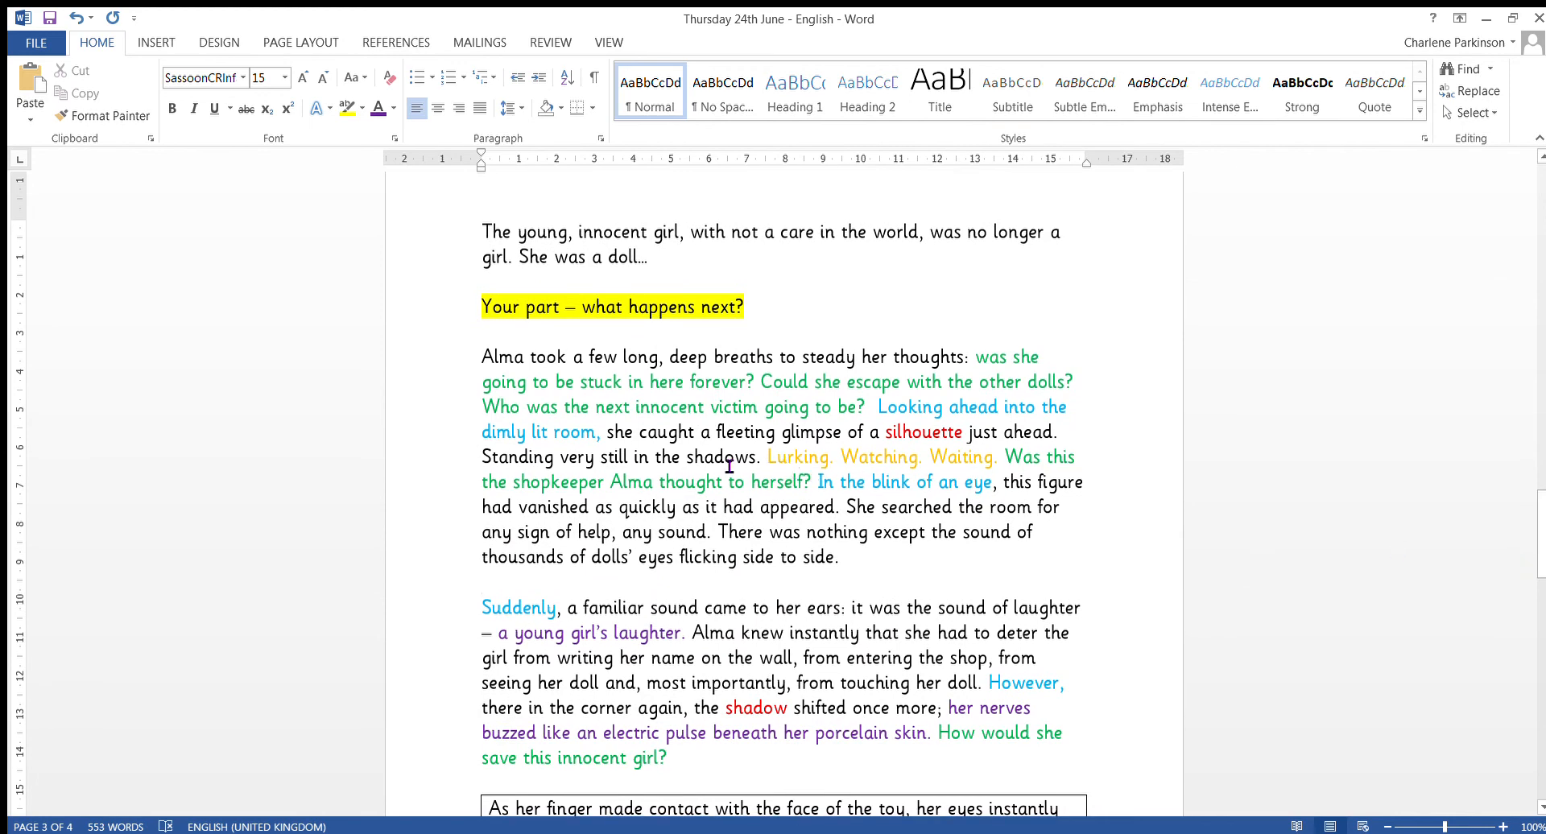
{"action": "mouse_move", "coordinate": [708, 480]}
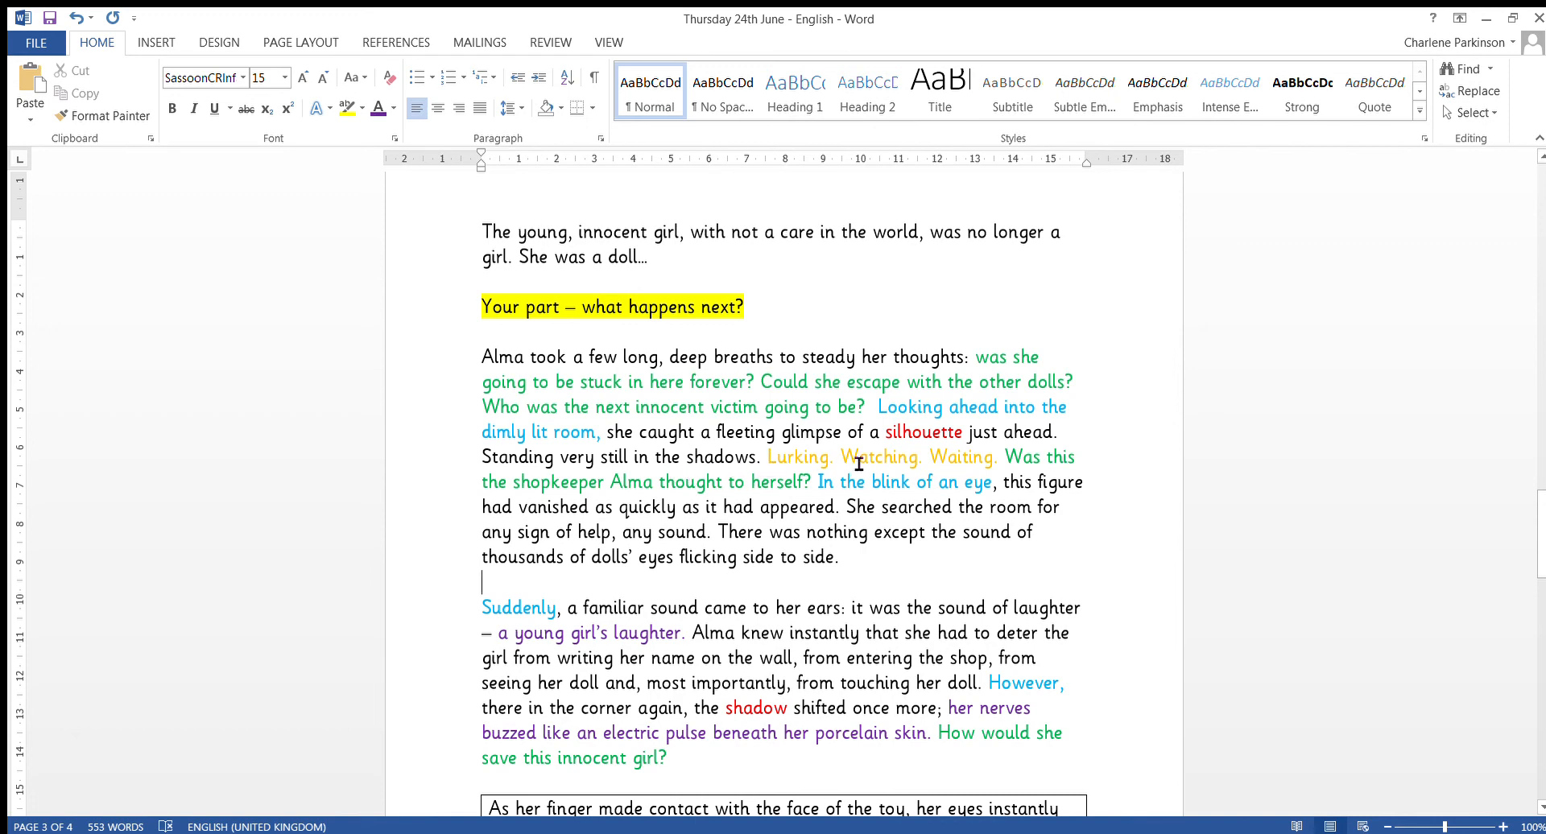
{"action": "mouse_move", "coordinate": [982, 467]}
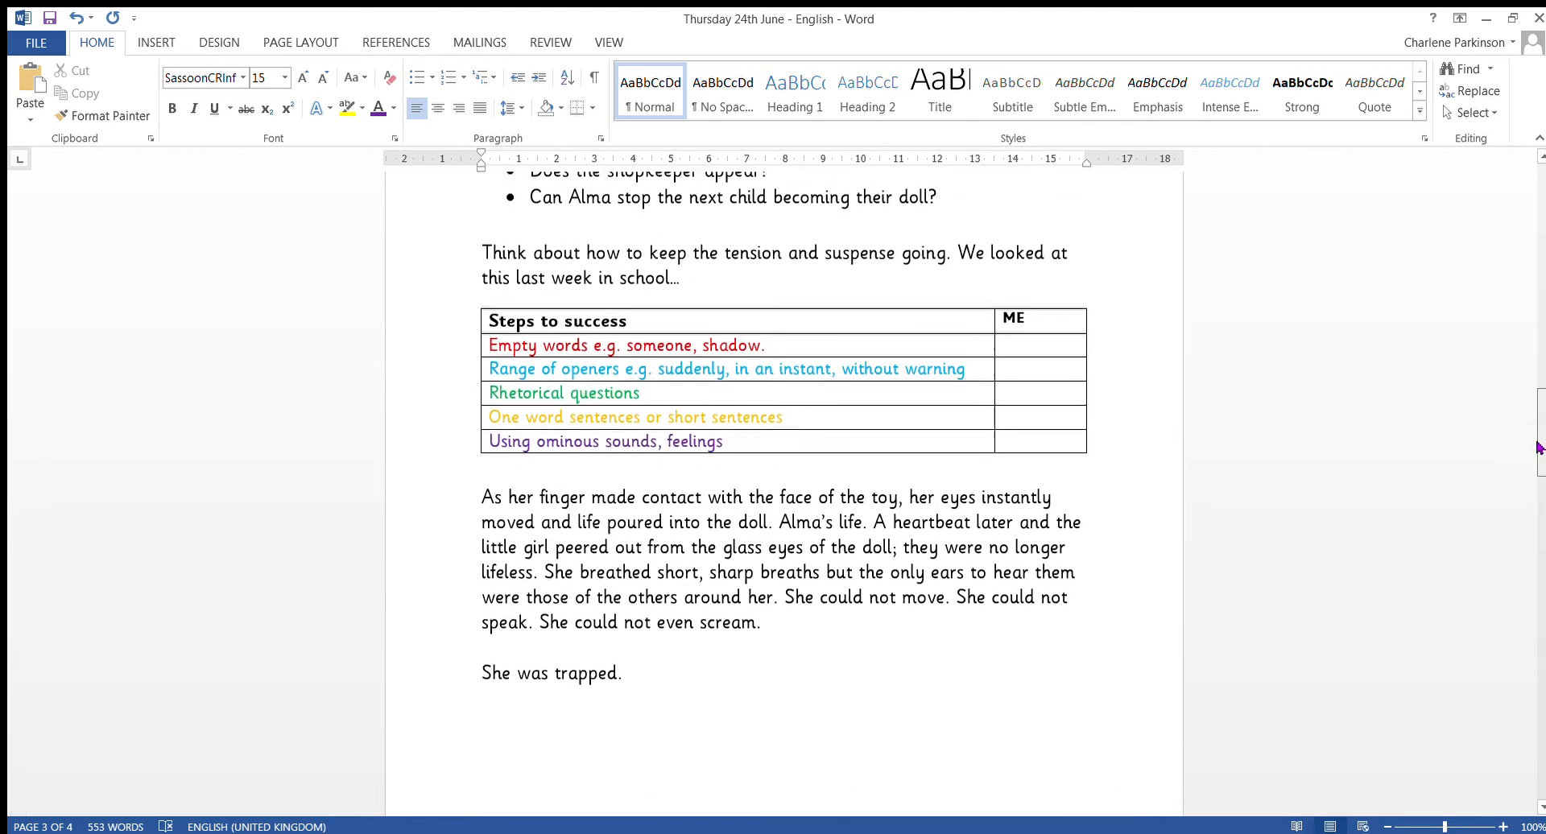
{"action": "scroll", "scroll_direction": "down", "scroll_amount": 3}
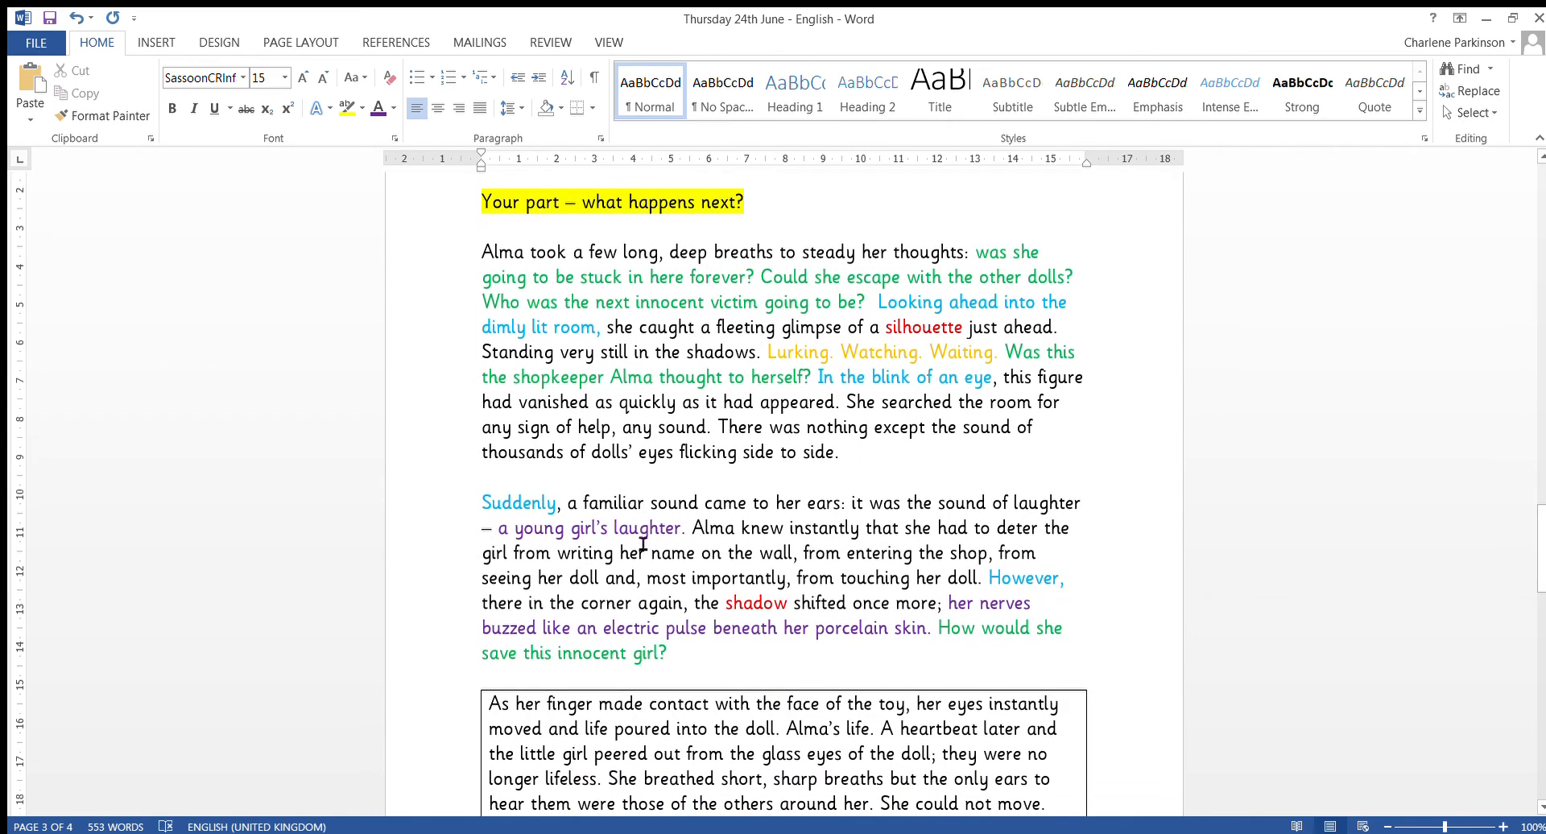
{"action": "mouse_move", "coordinate": [691, 548]}
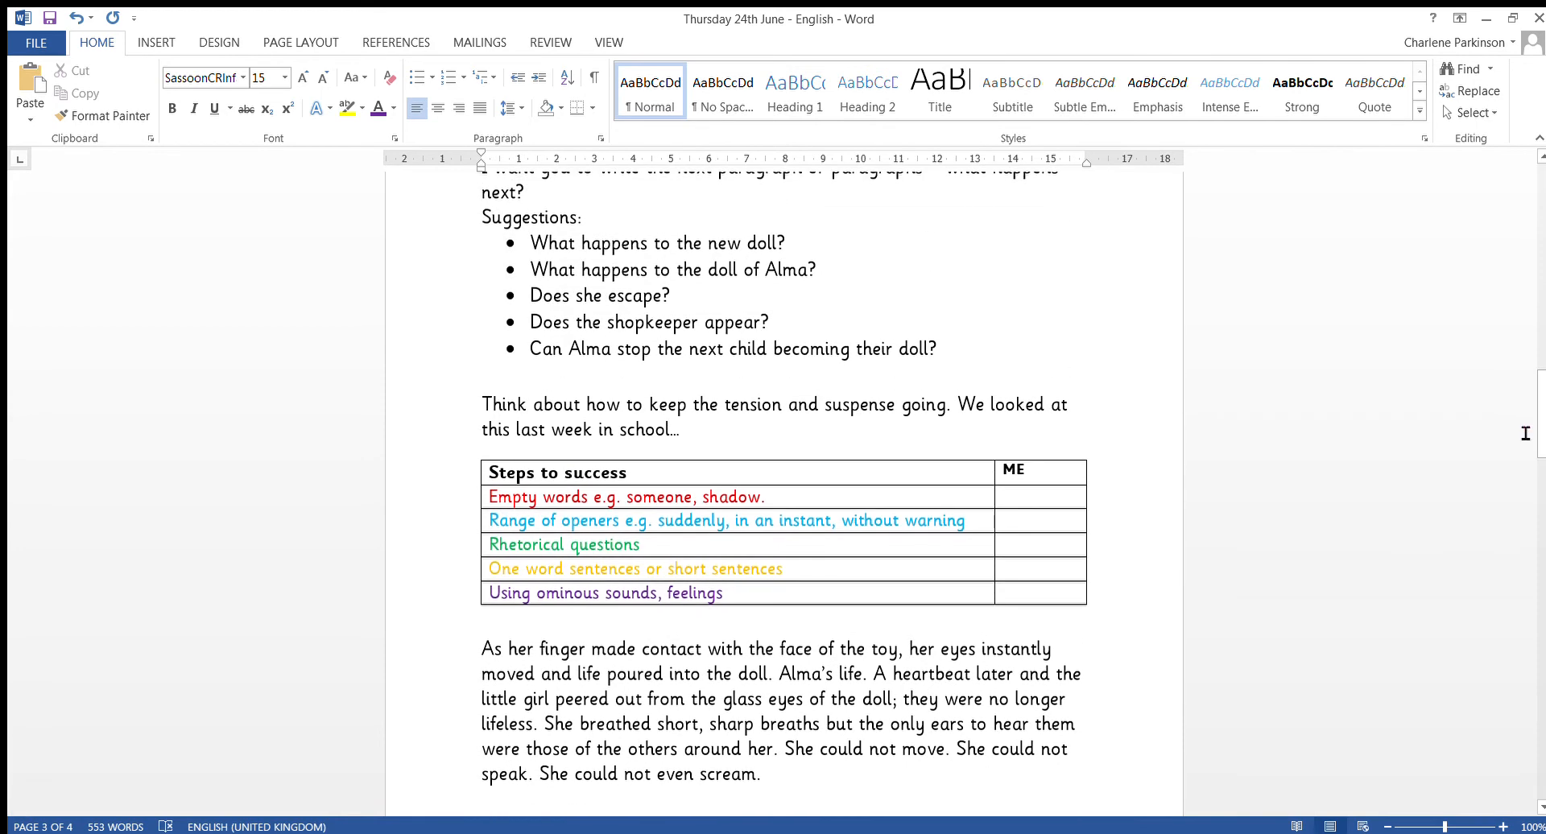
{"action": "triple_click", "coordinate": [597, 295]}
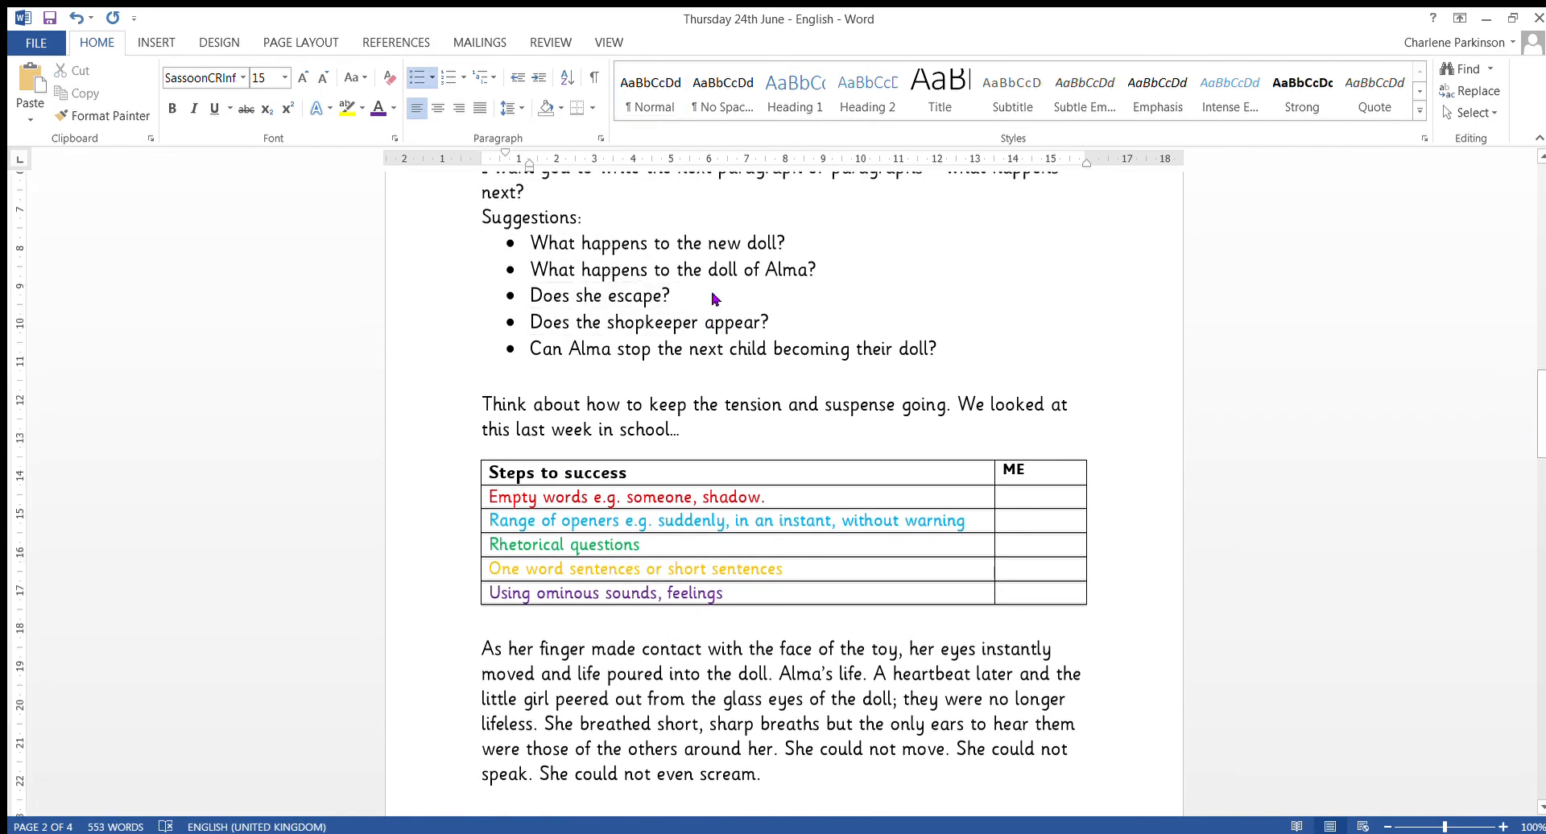
{"action": "left_click", "coordinate": [672, 295]}
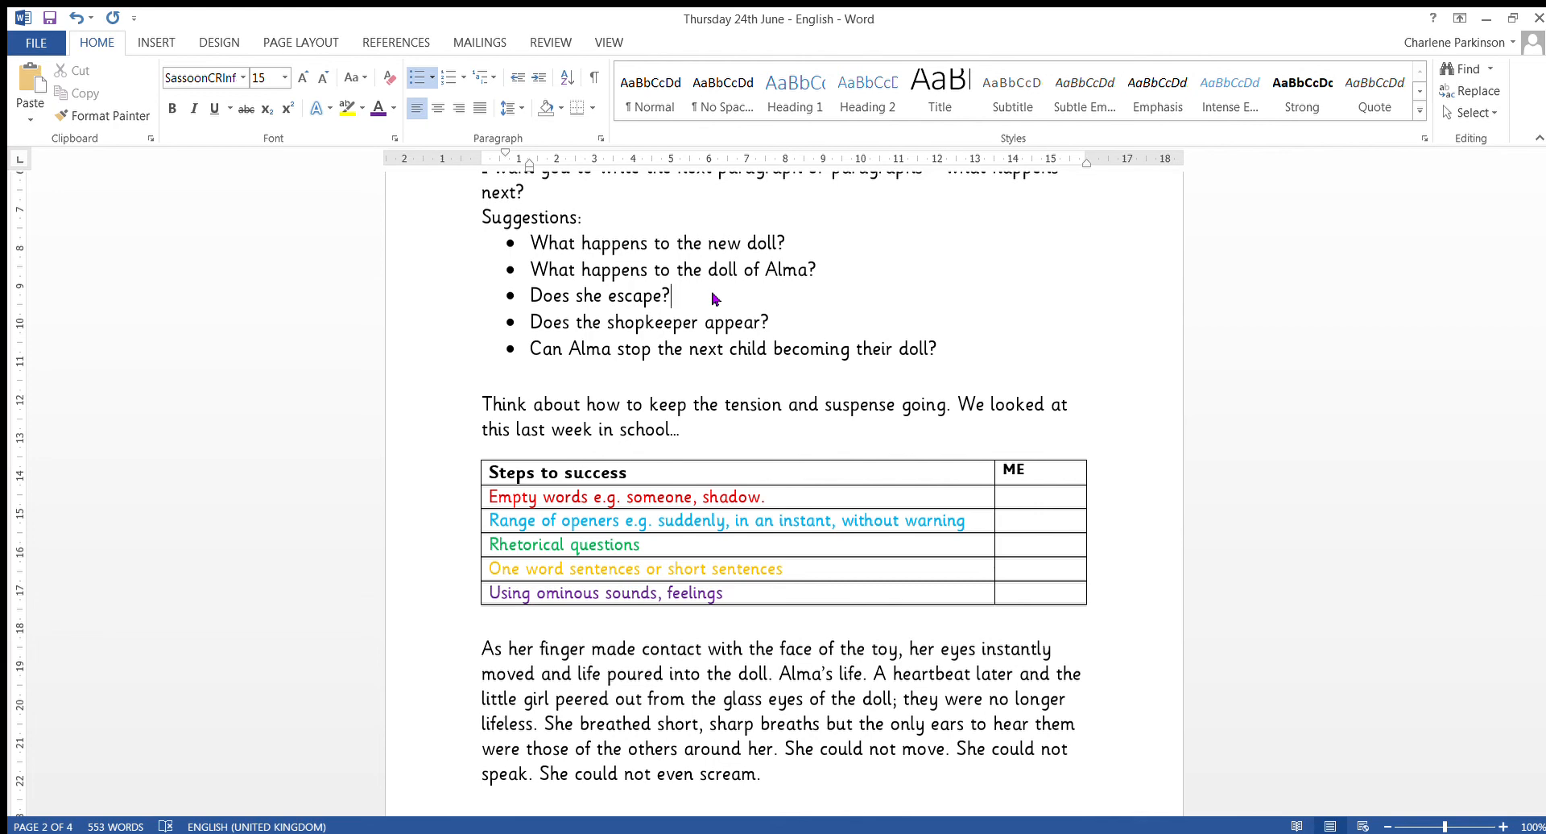
{"action": "mouse_move", "coordinate": [994, 368]}
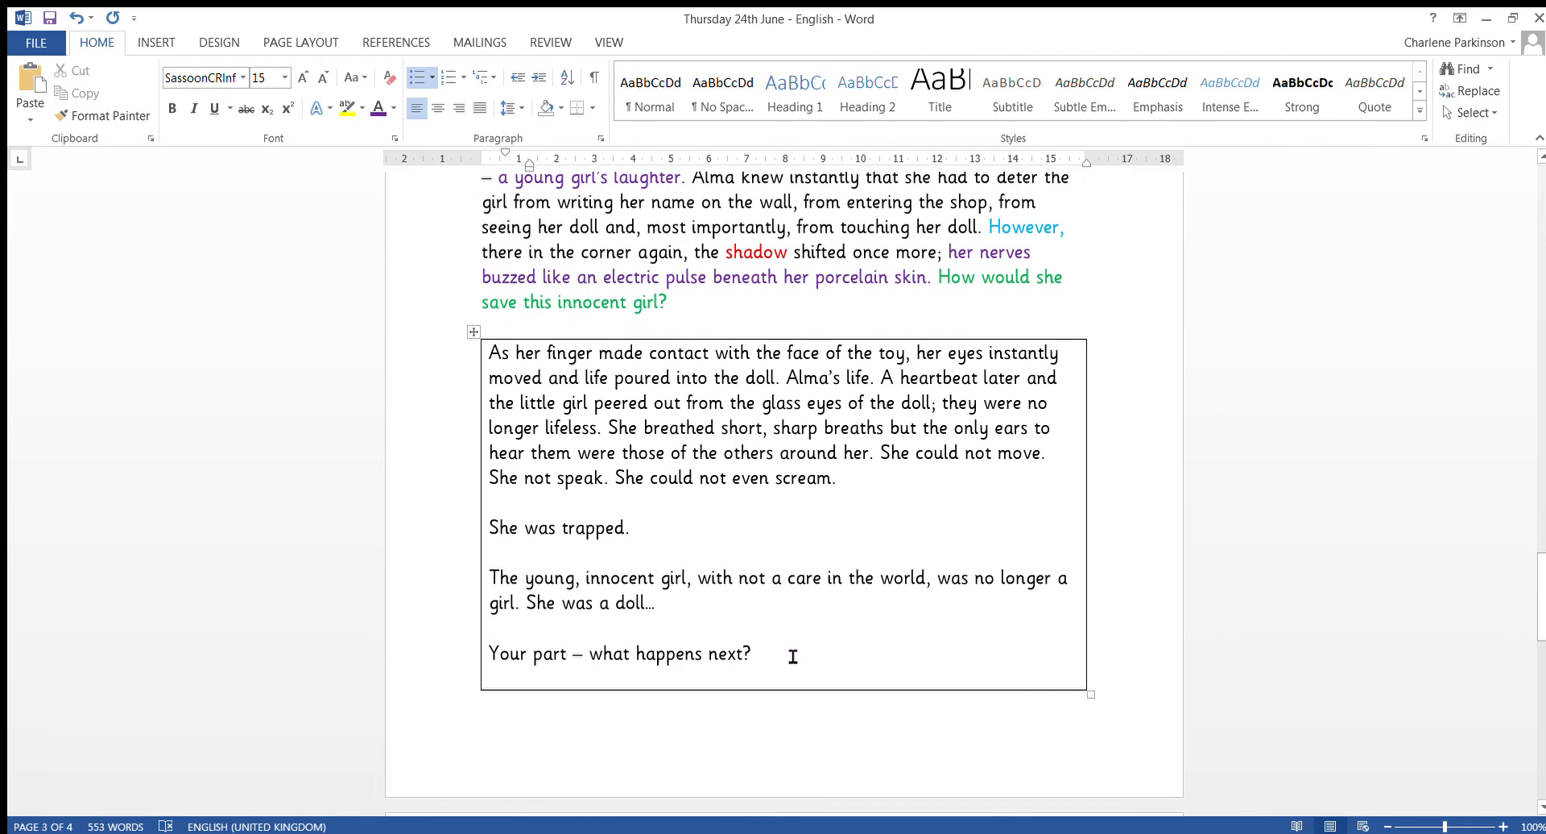
{"action": "triple_click", "coordinate": [618, 654]}
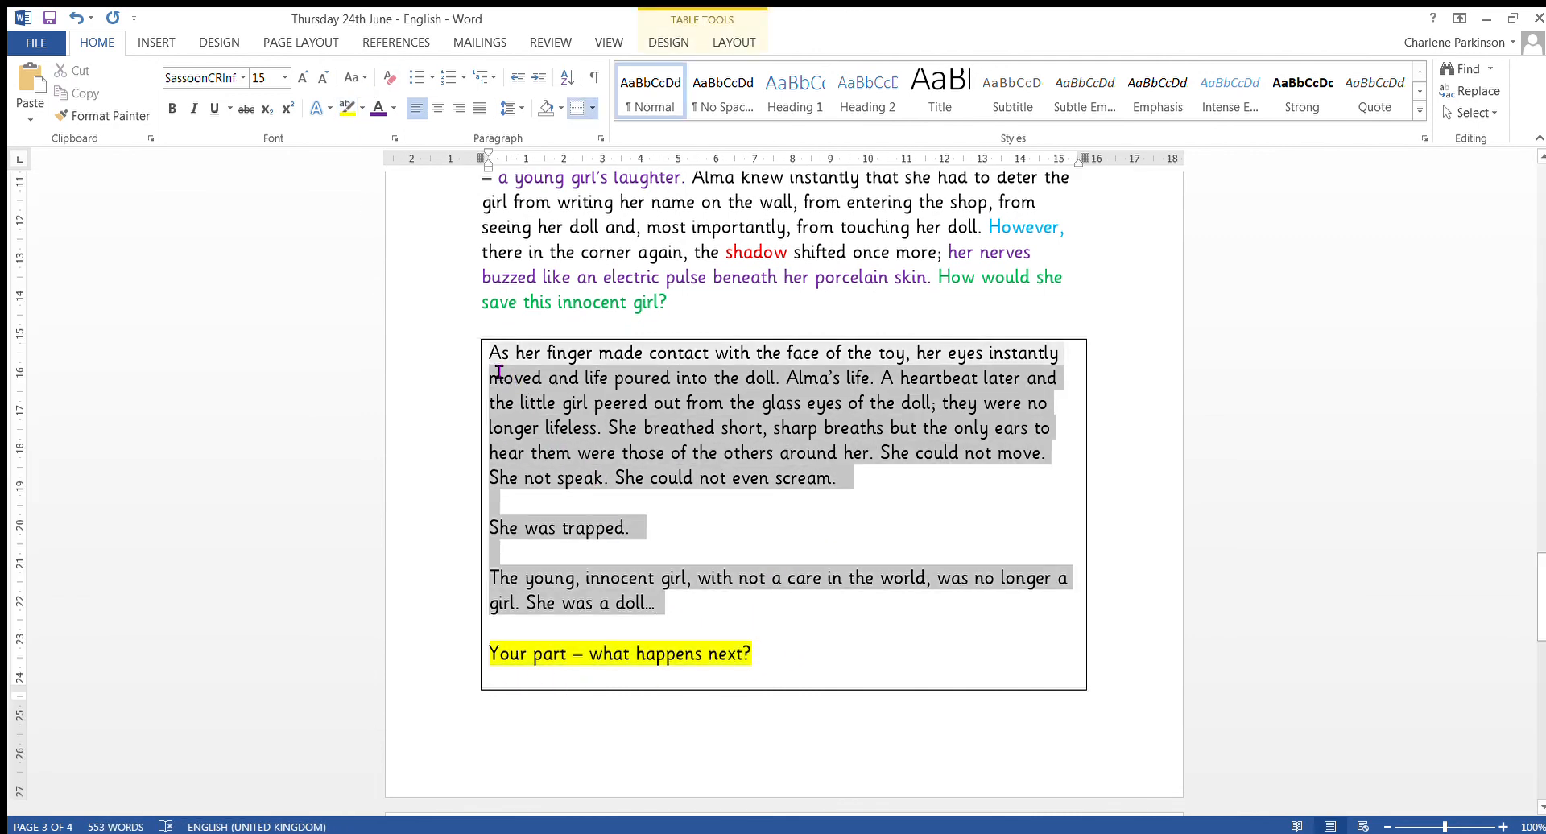
{"action": "left_click", "coordinate": [792, 673]}
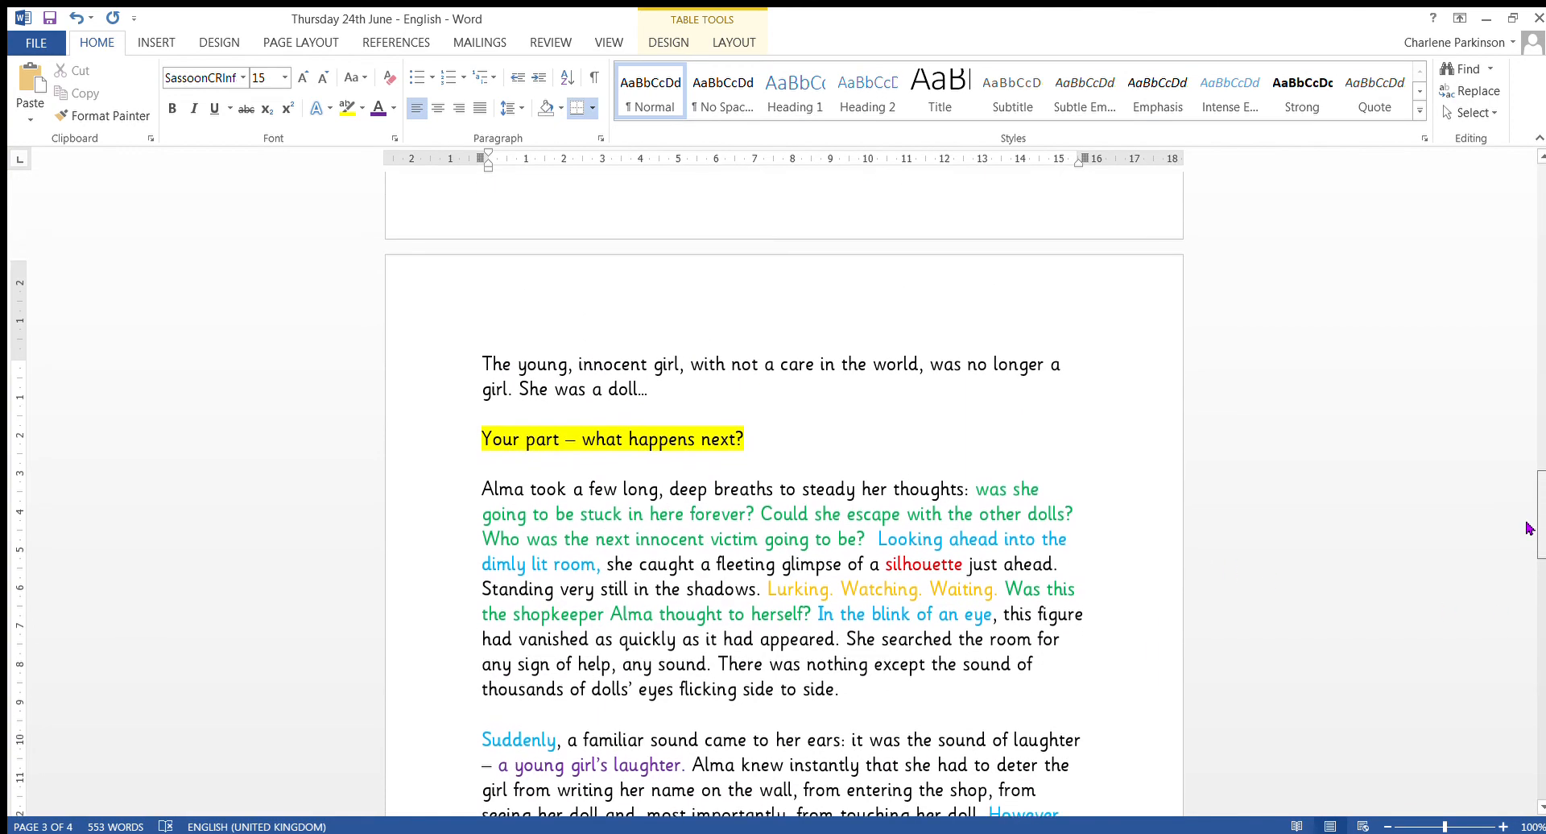
{"action": "scroll", "scroll_direction": "down", "scroll_amount": 3}
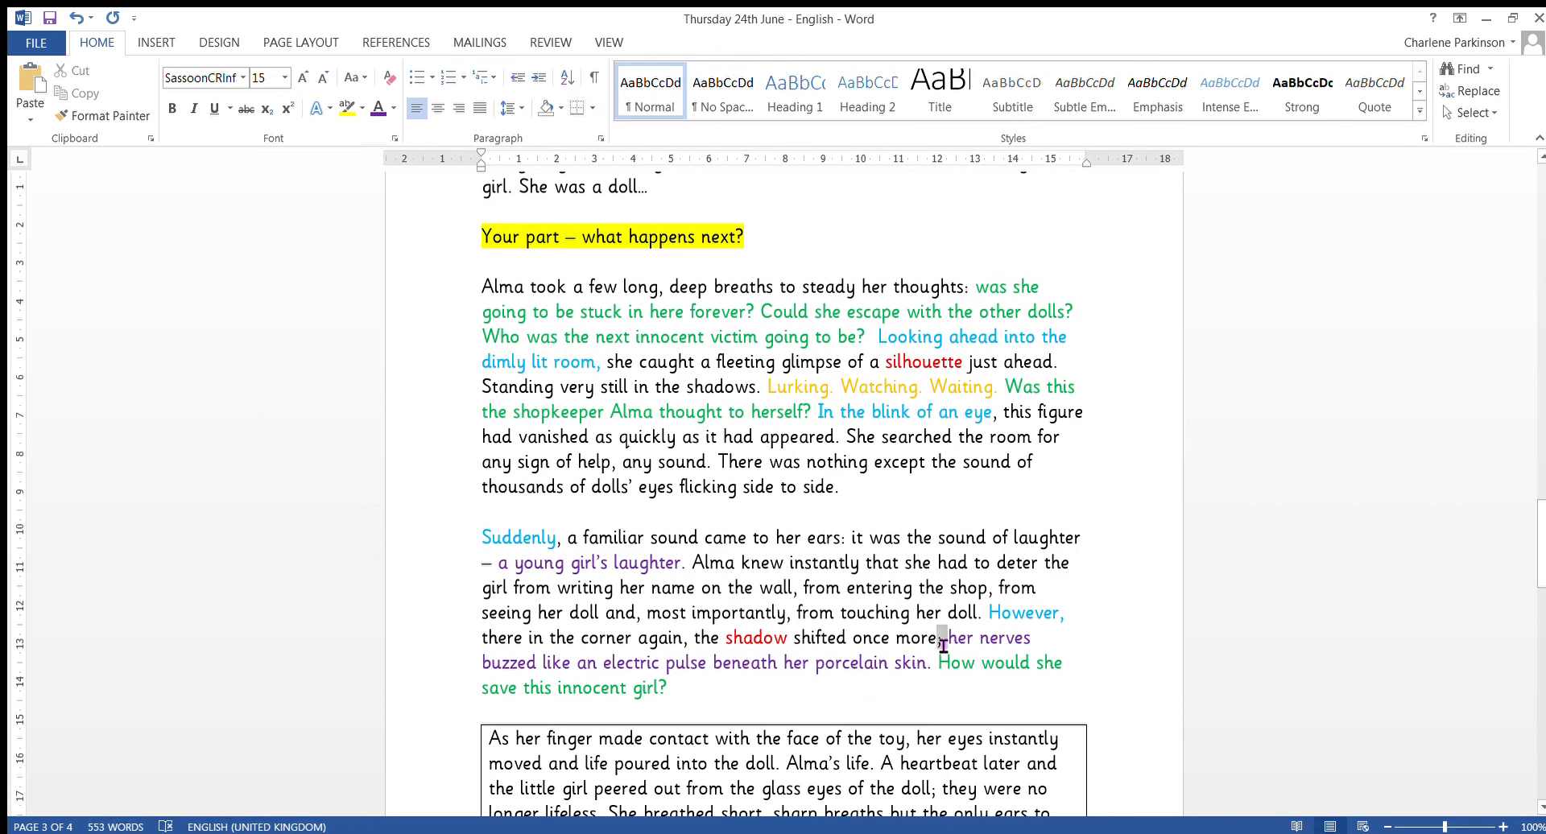
{"action": "left_click", "coordinate": [897, 749]}
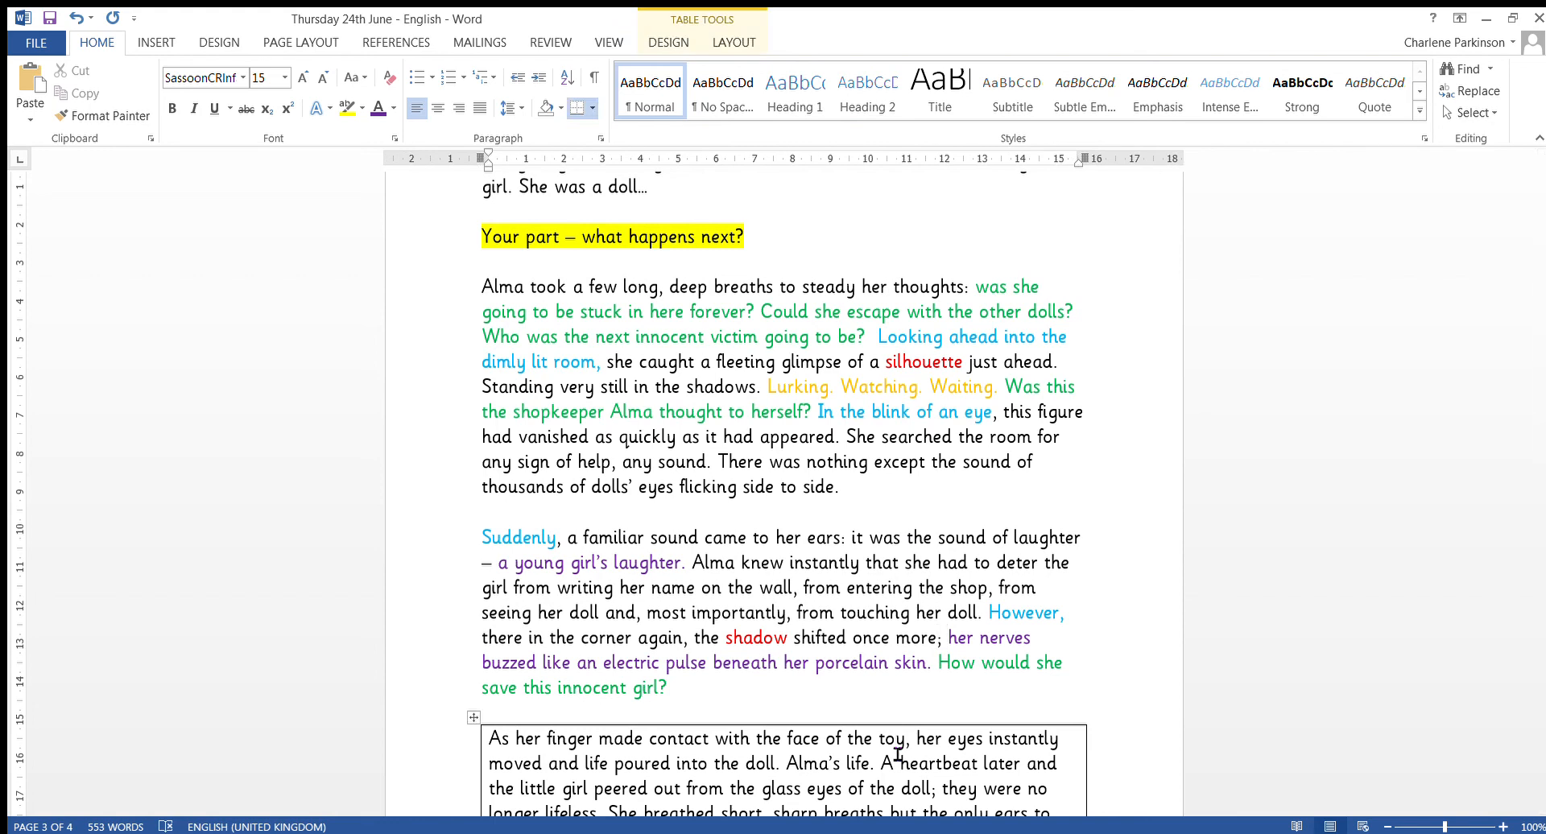
{"action": "left_click", "coordinate": [846, 538]}
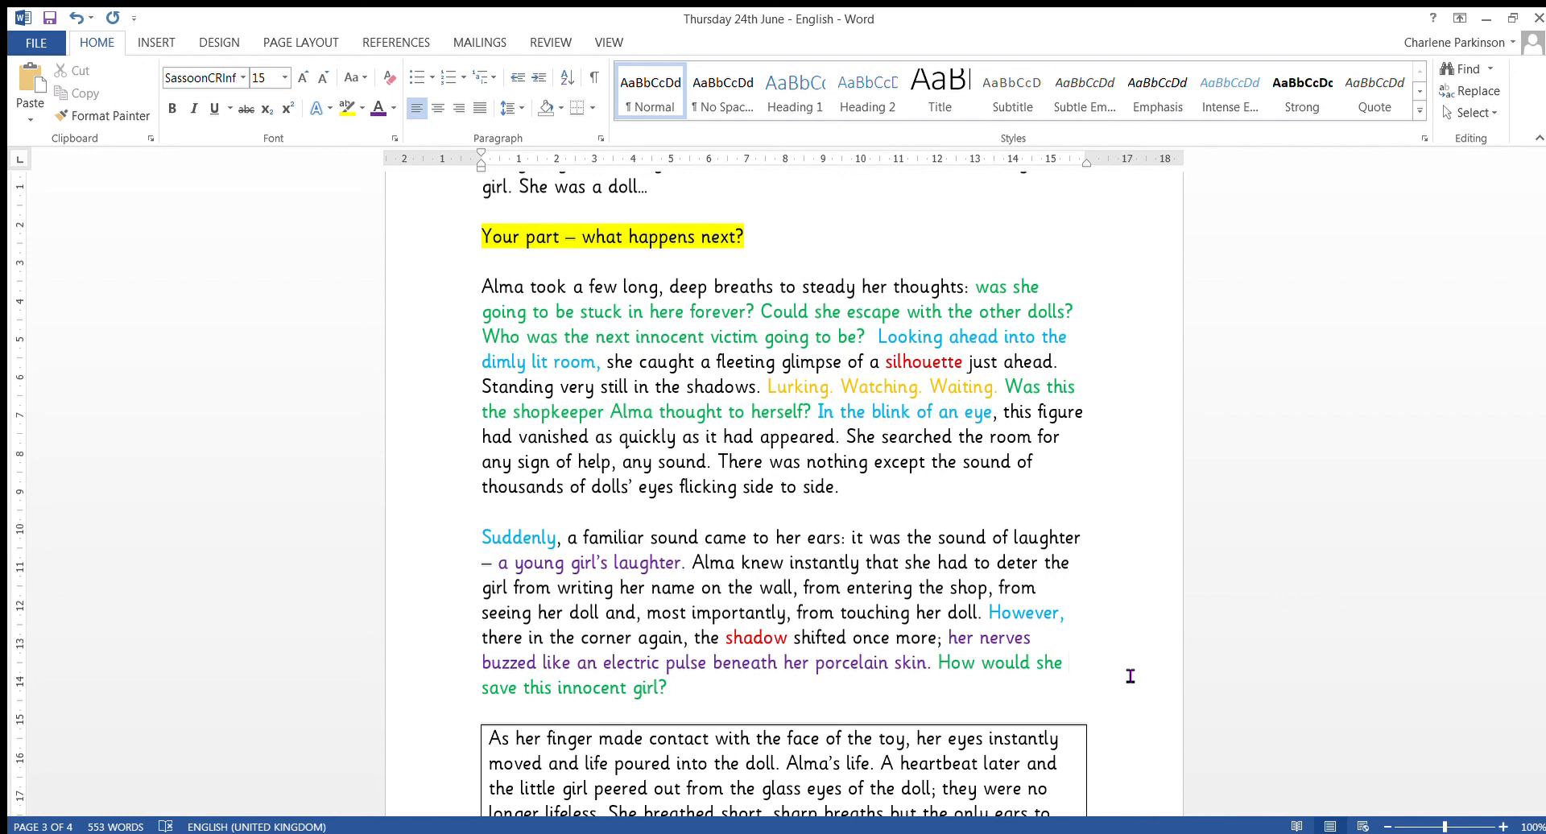
{"action": "left_click", "coordinate": [1067, 662]}
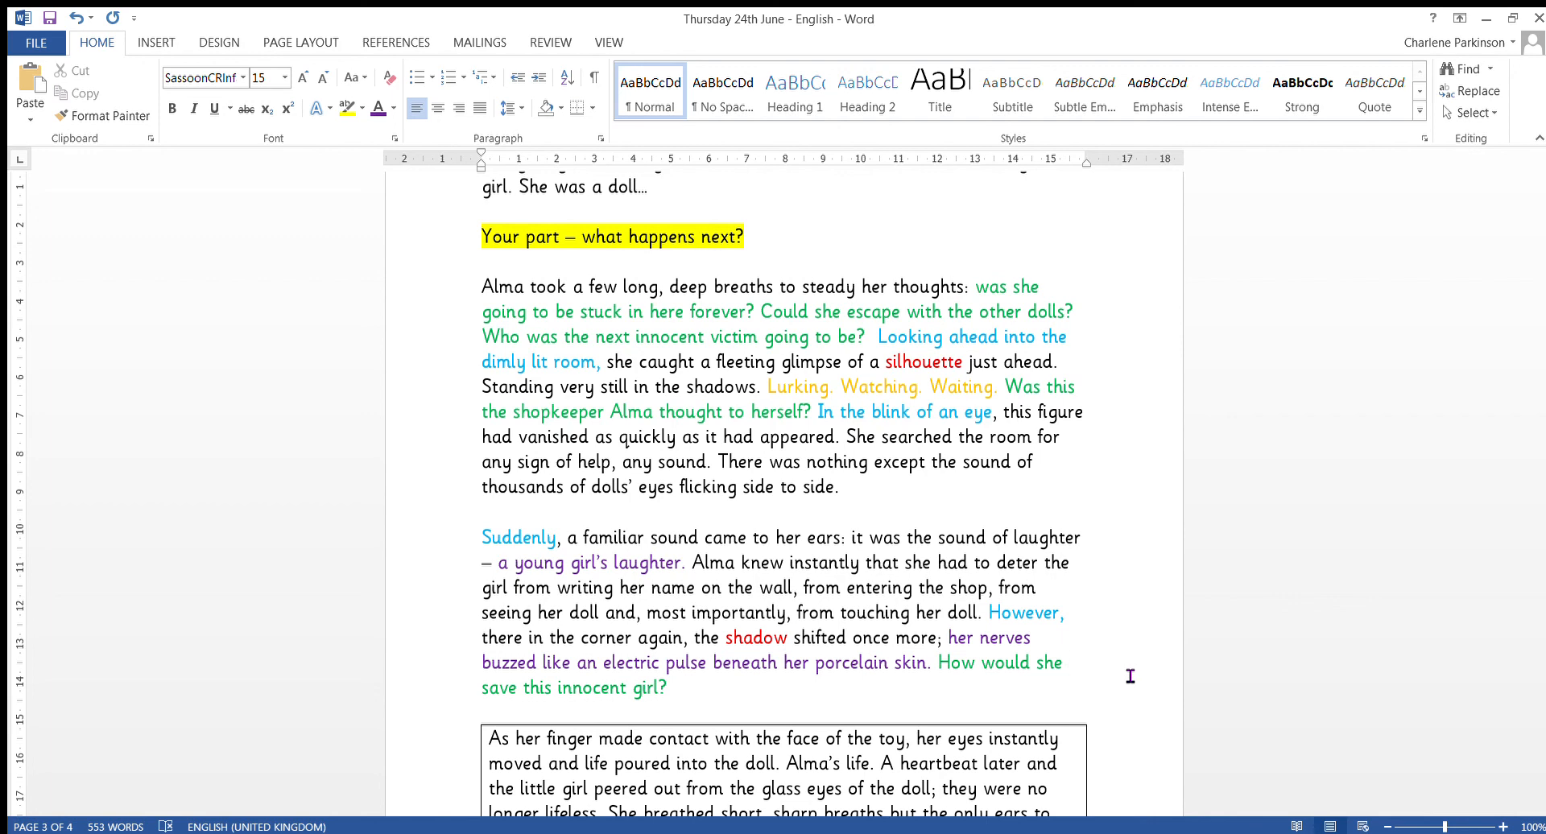
{"action": "left_click", "coordinate": [1066, 662]}
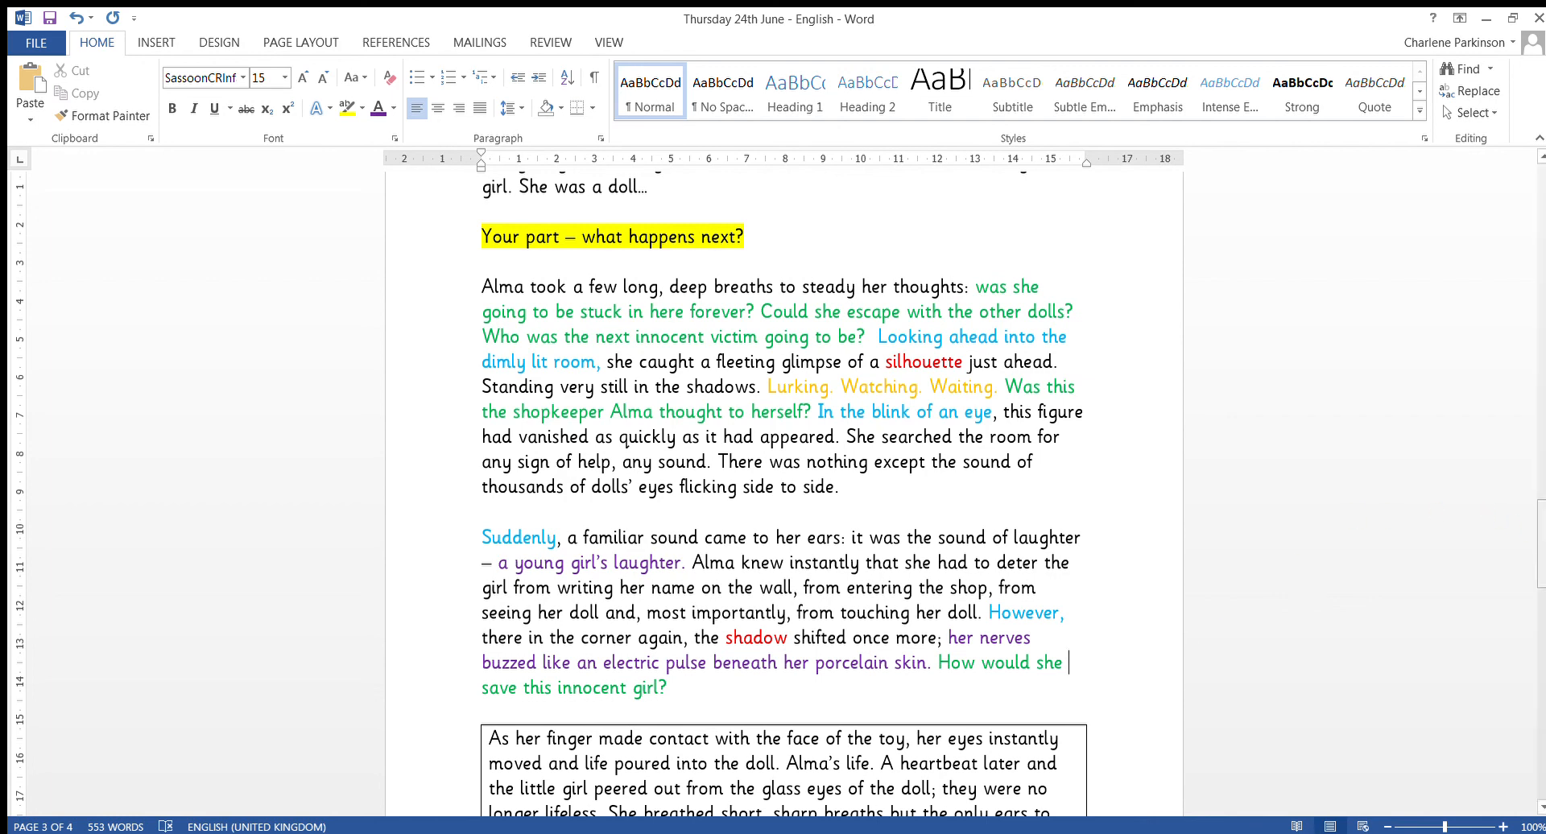
{"action": "scroll", "scroll_direction": "down", "scroll_amount": 3}
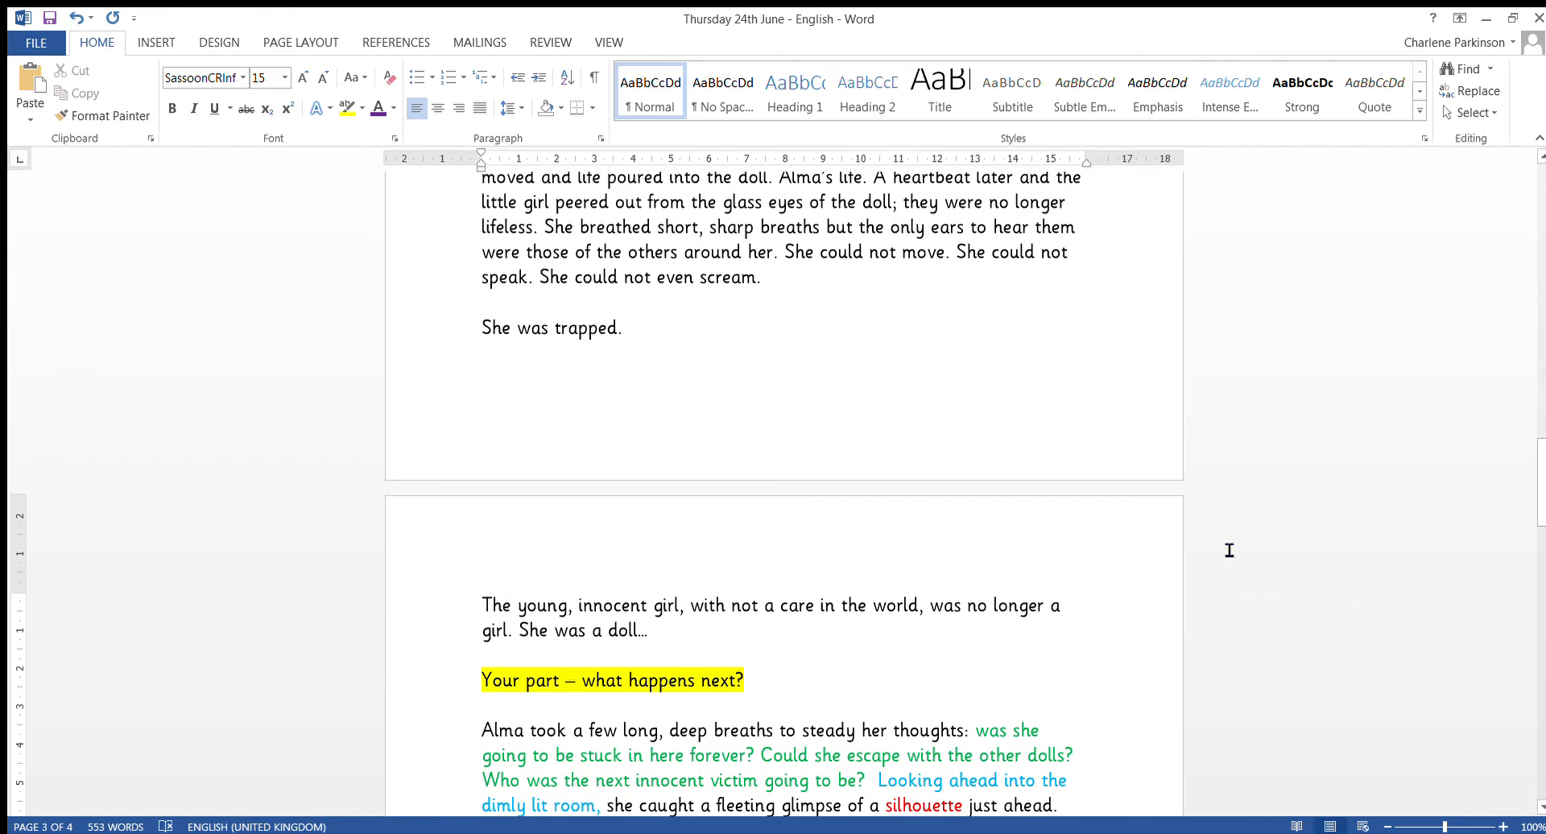
{"action": "left_click_drag", "start_coordinate": [482, 606], "coordinate": [657, 630]}
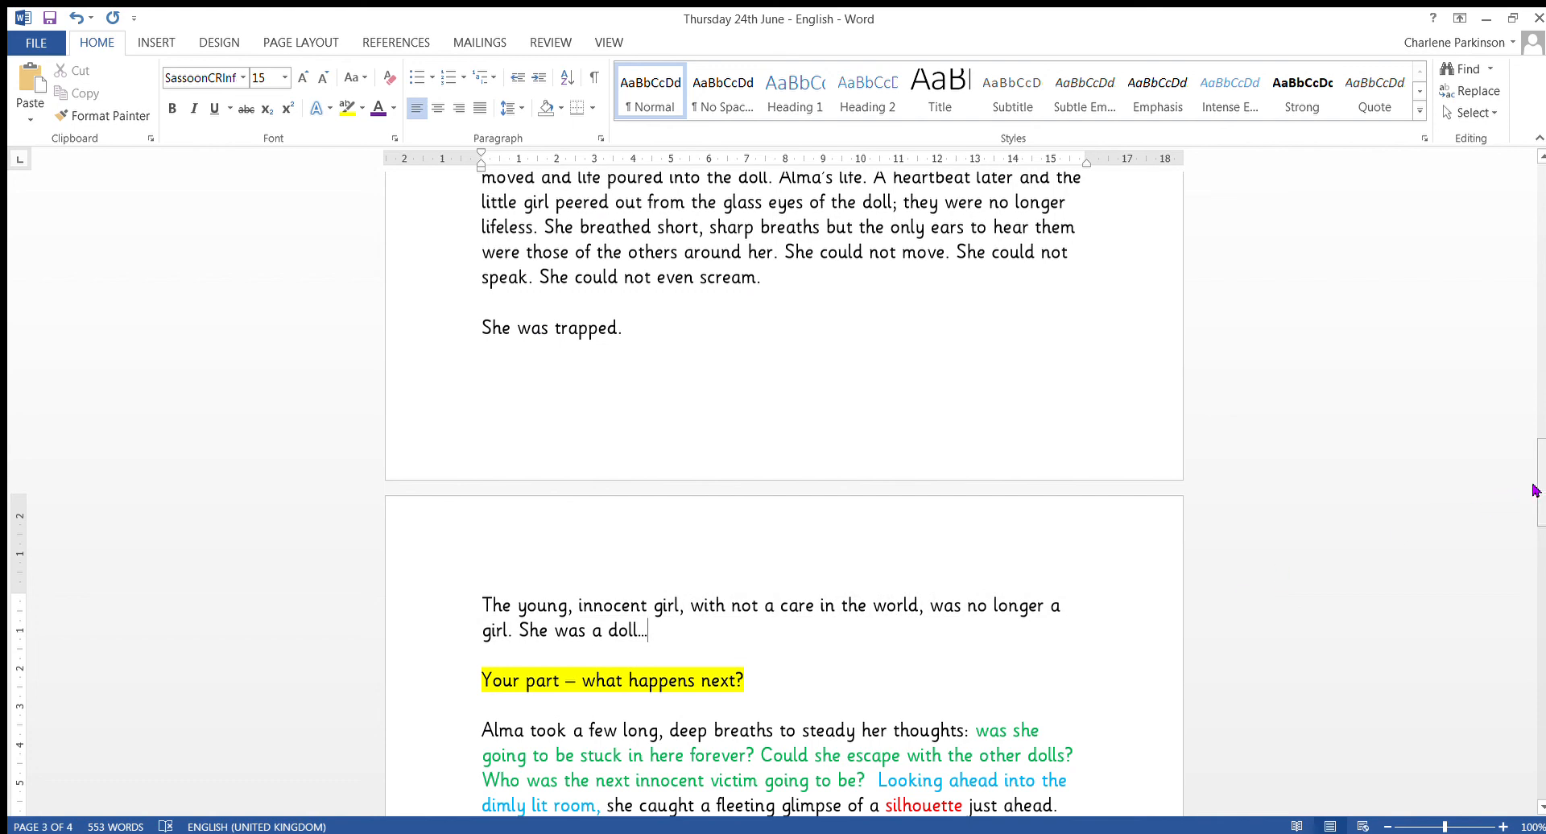
{"action": "scroll", "scroll_direction": "down", "scroll_amount": 3}
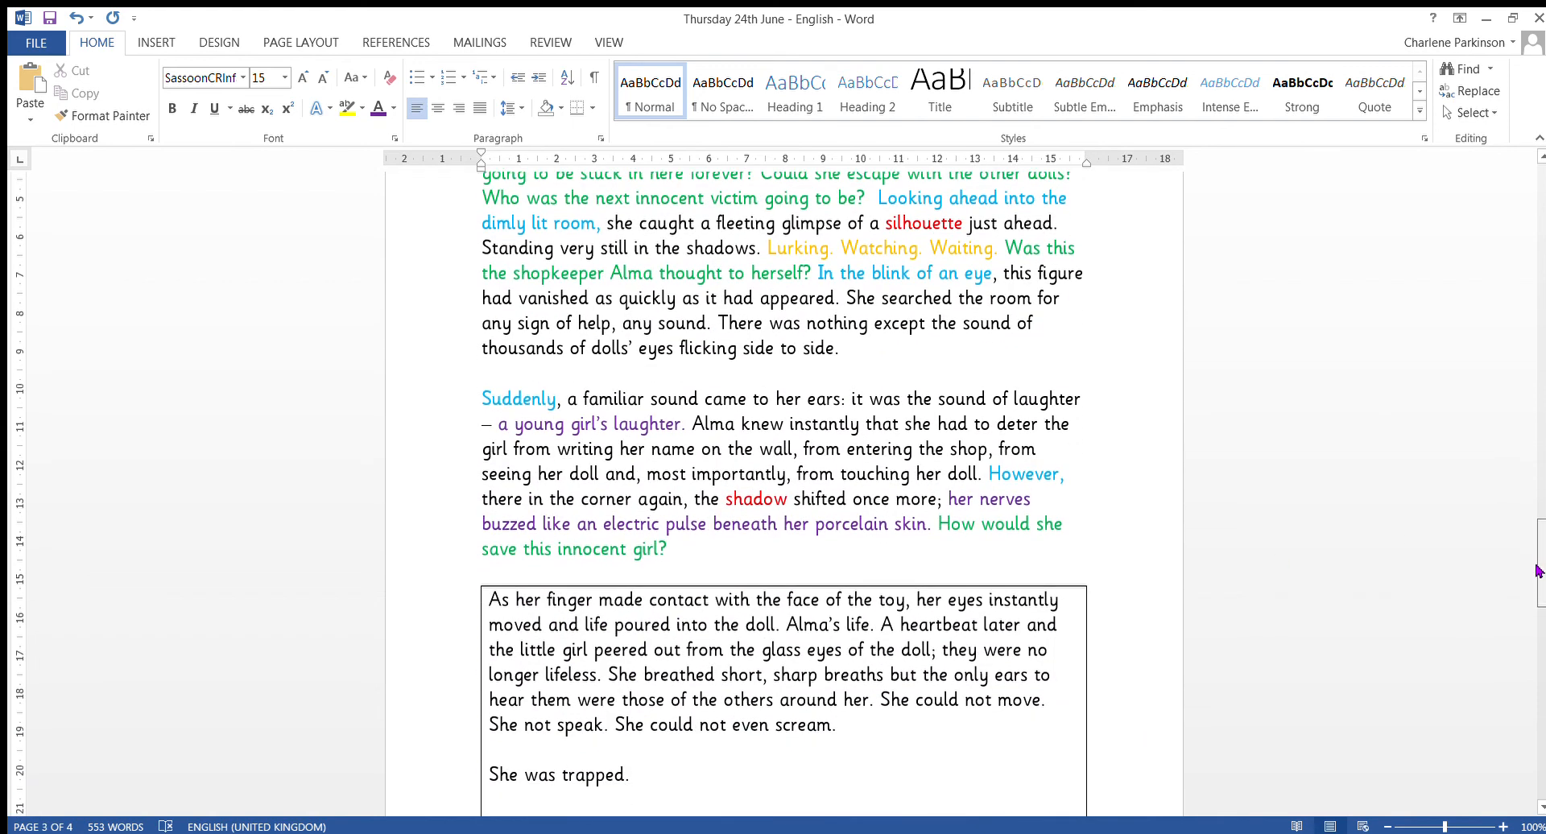